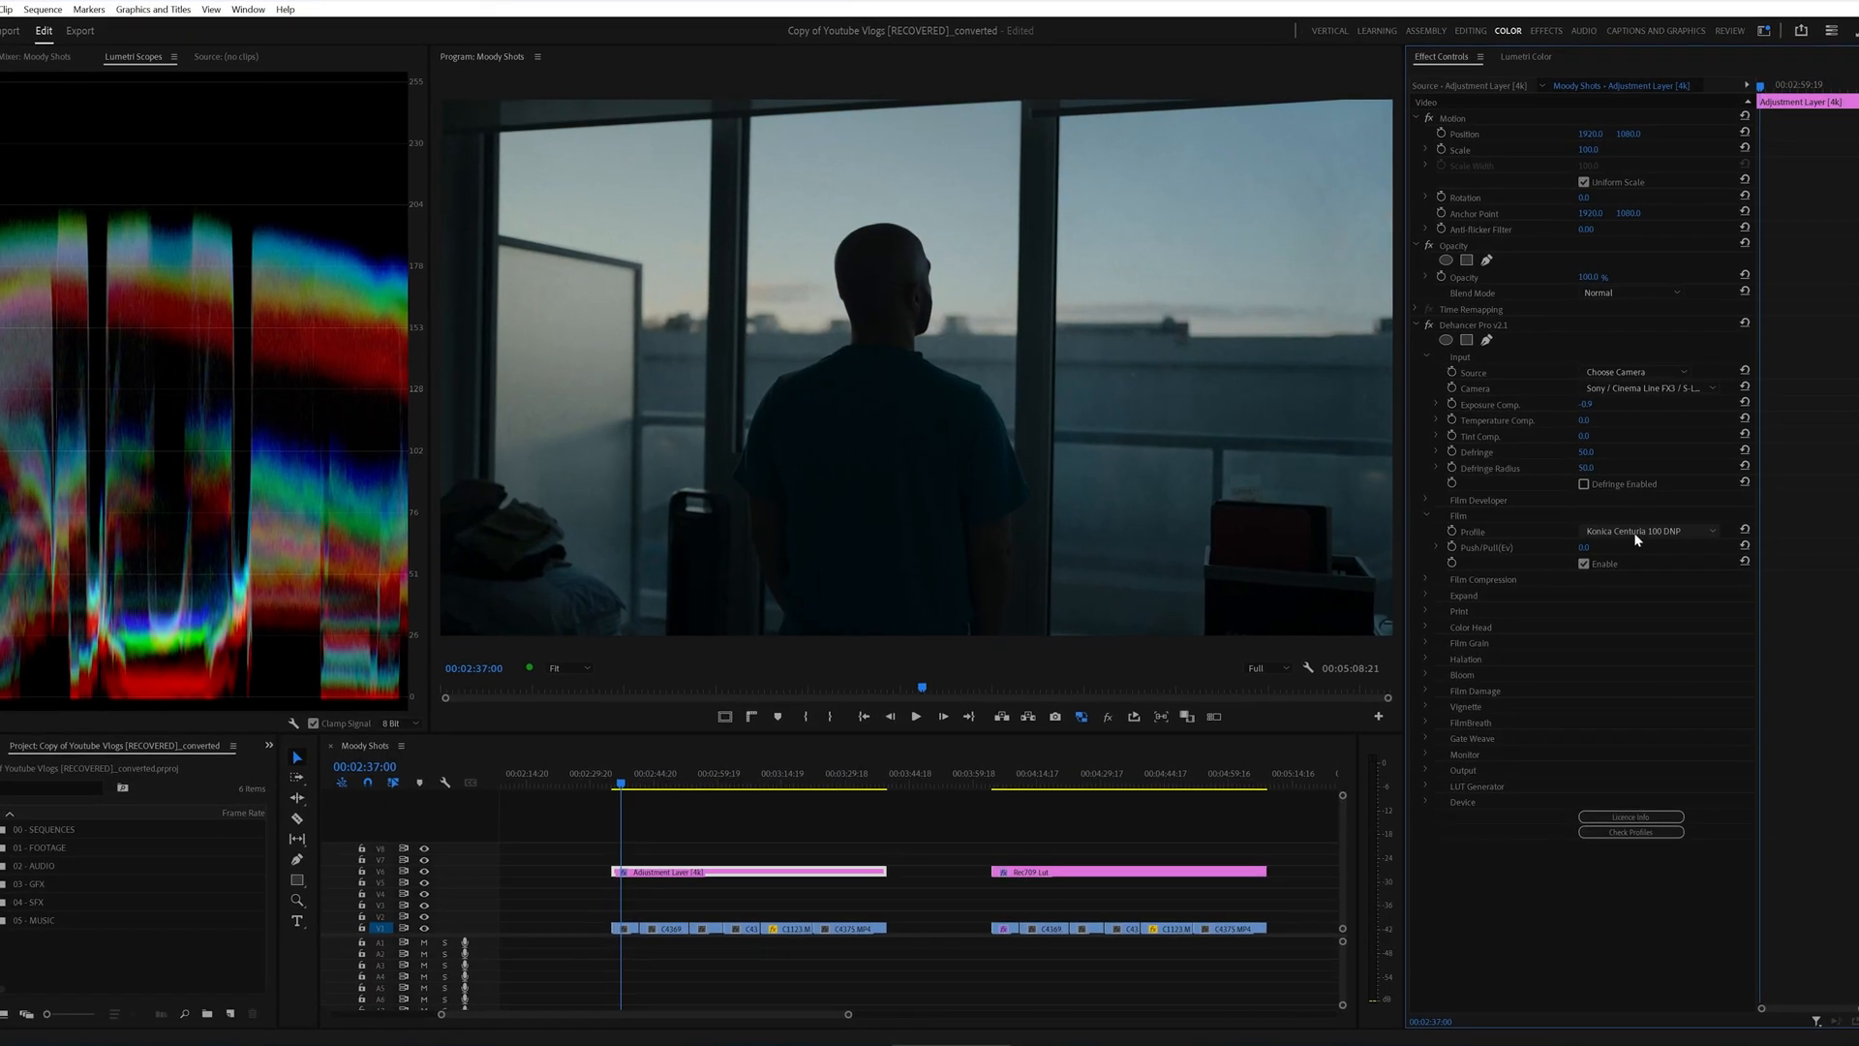
Step the Dehancer film profile through stocks from Konica Centuria 100 DNP toward Lomochrome Metropolis XR.
{"action": "left_click", "coordinate": [1648, 529]}
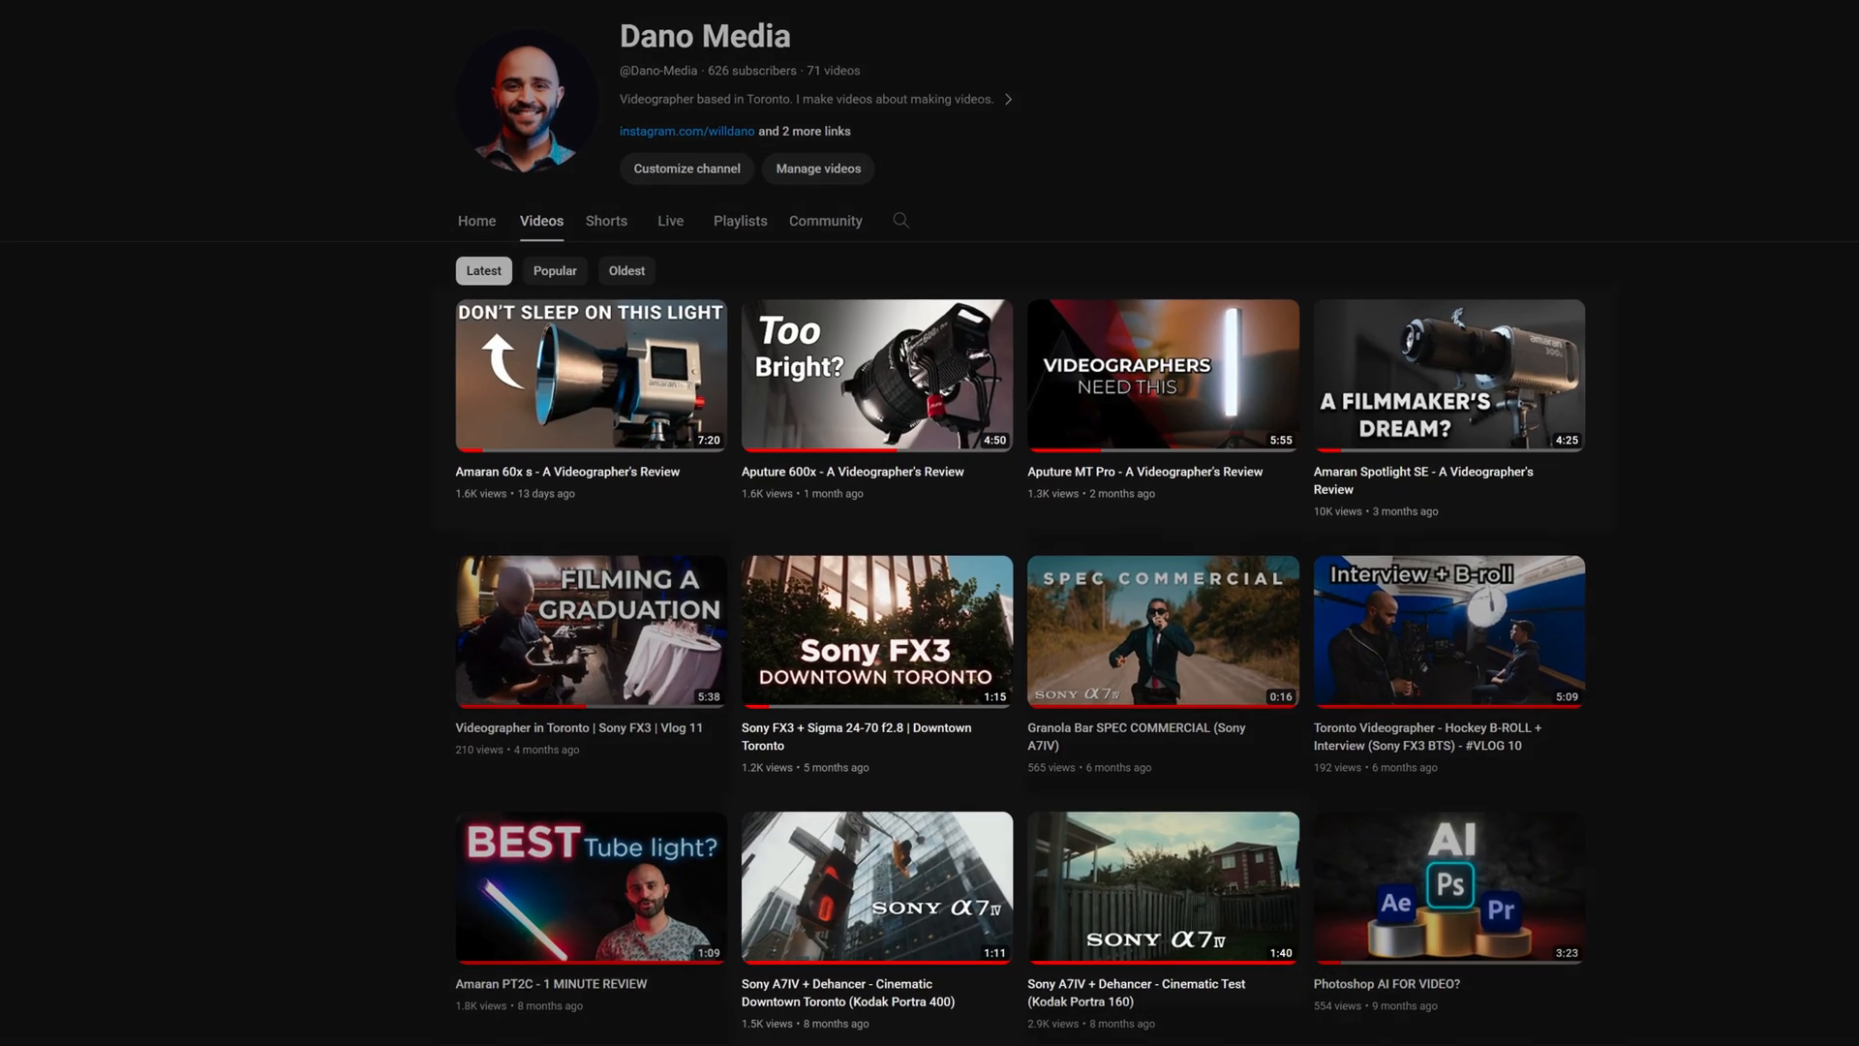
{"action": "scroll", "scroll_direction": "down", "scroll_amount": 3}
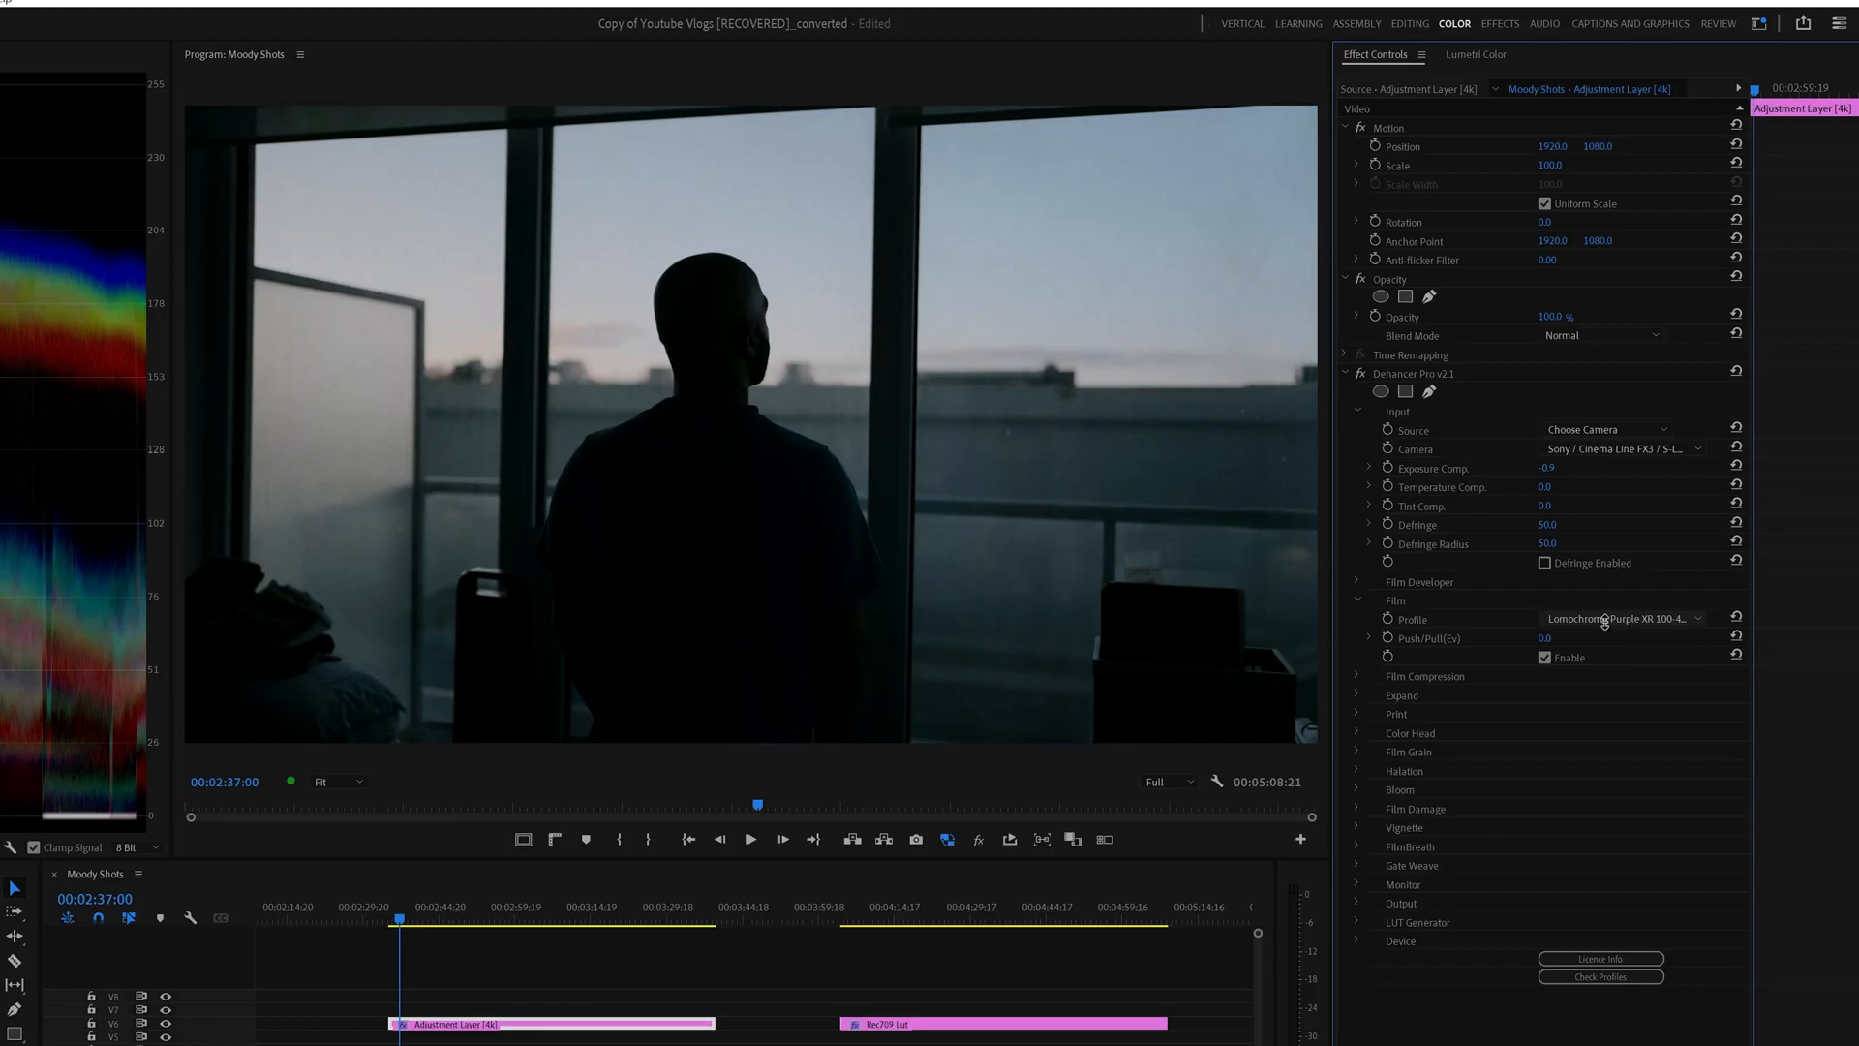
{"action": "left_click", "coordinate": [1618, 618]}
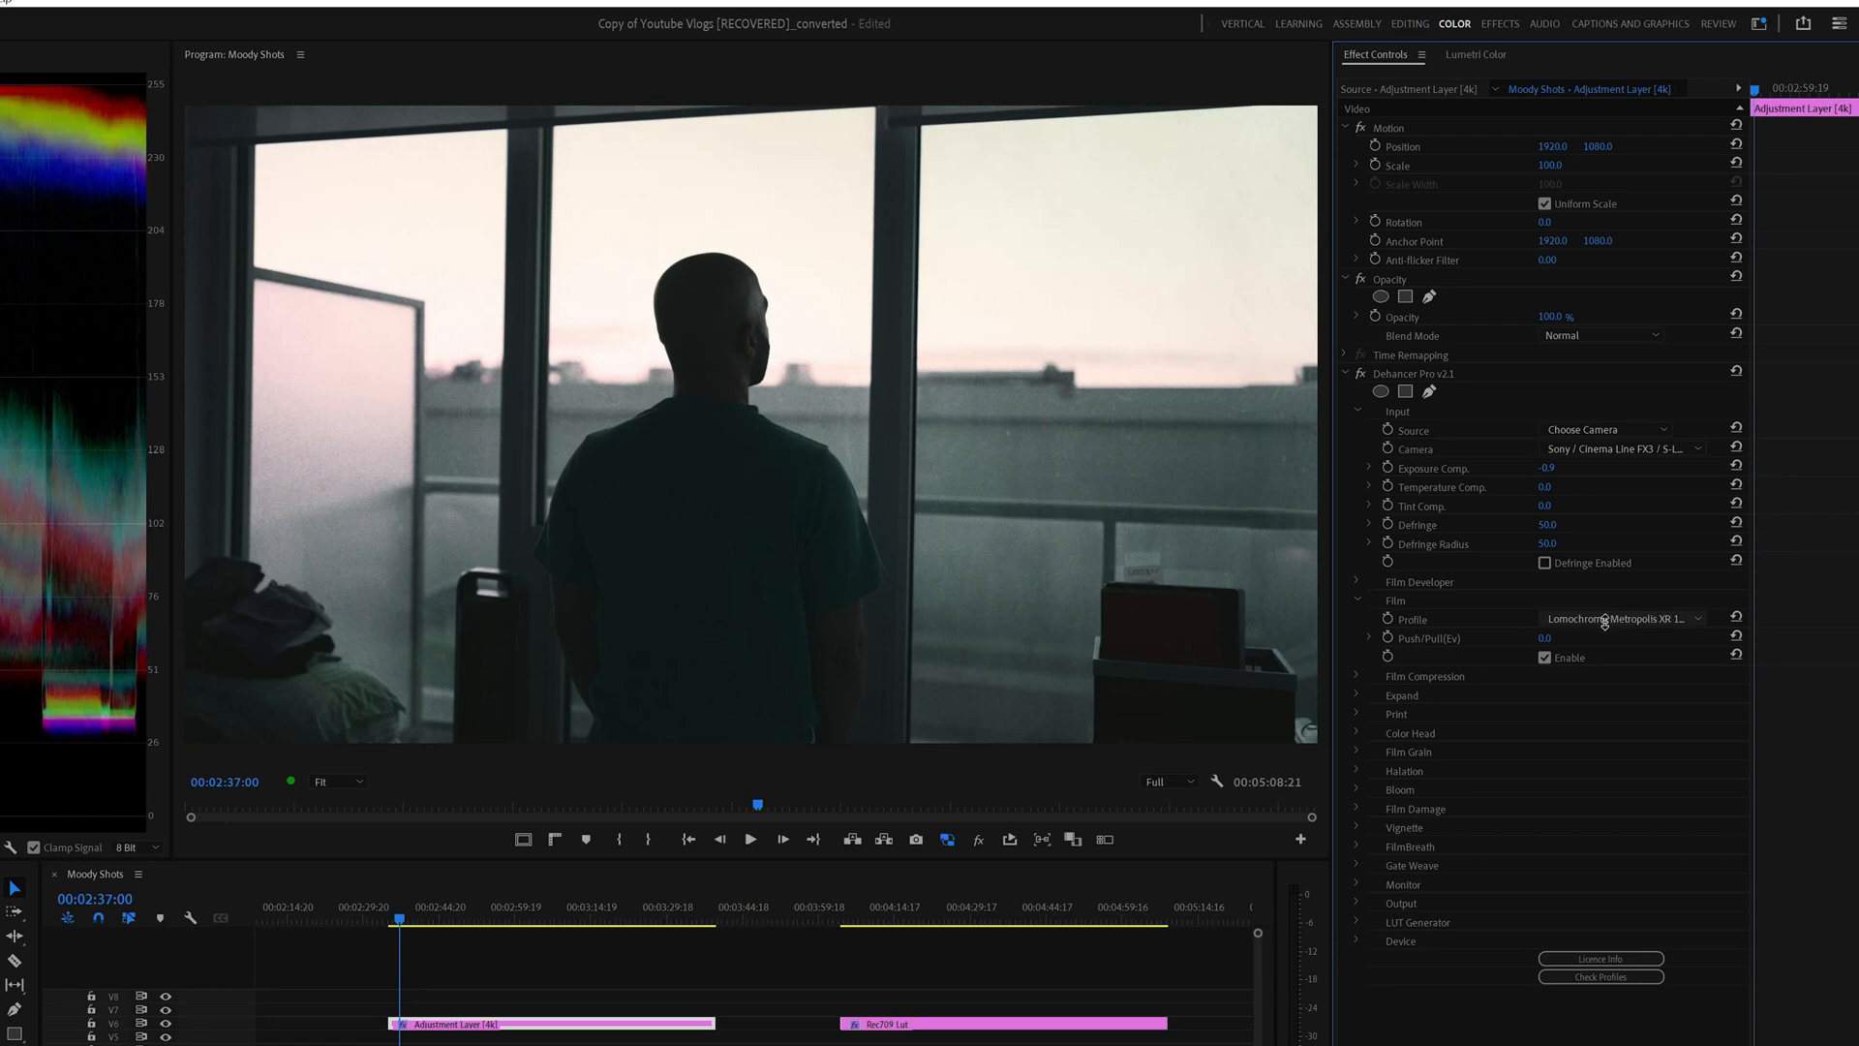
{"action": "key", "text": "alt+tab"}
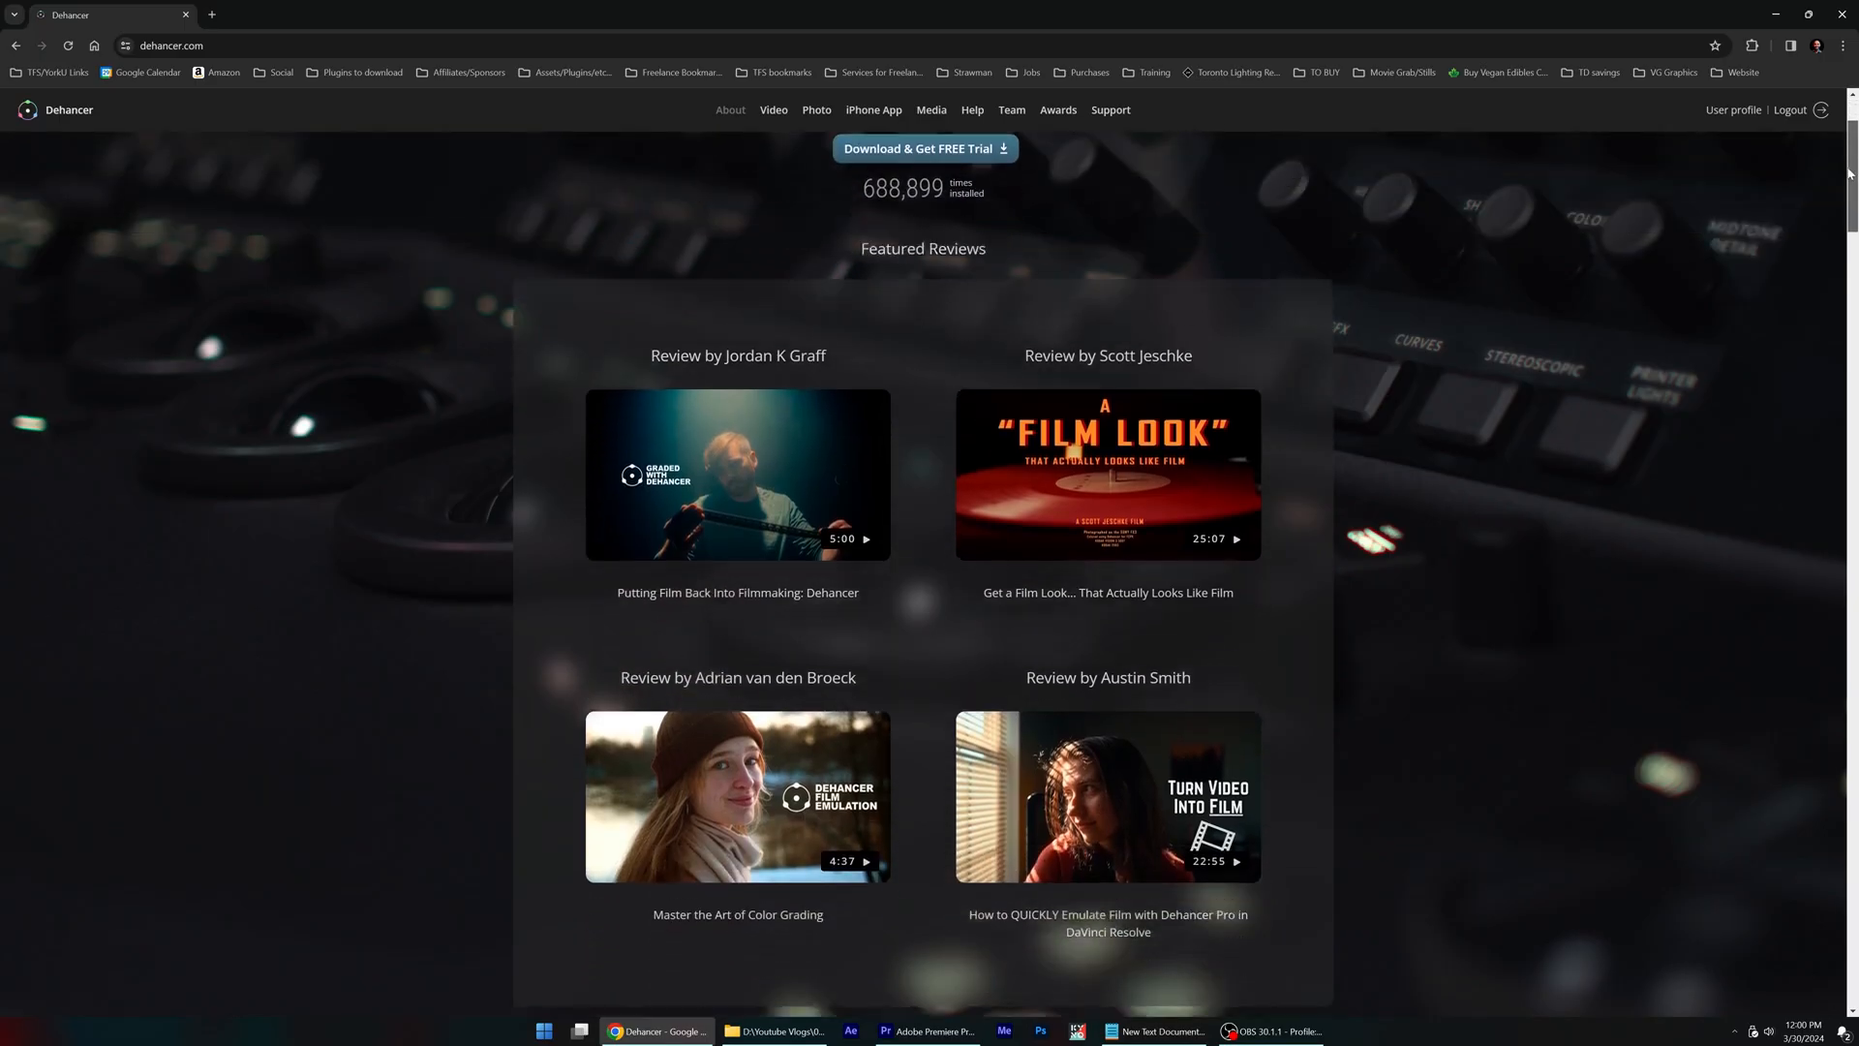
Switch to Chrome showing dehancer.com at its Featured Reviews section.
{"action": "left_click", "coordinate": [883, 1030]}
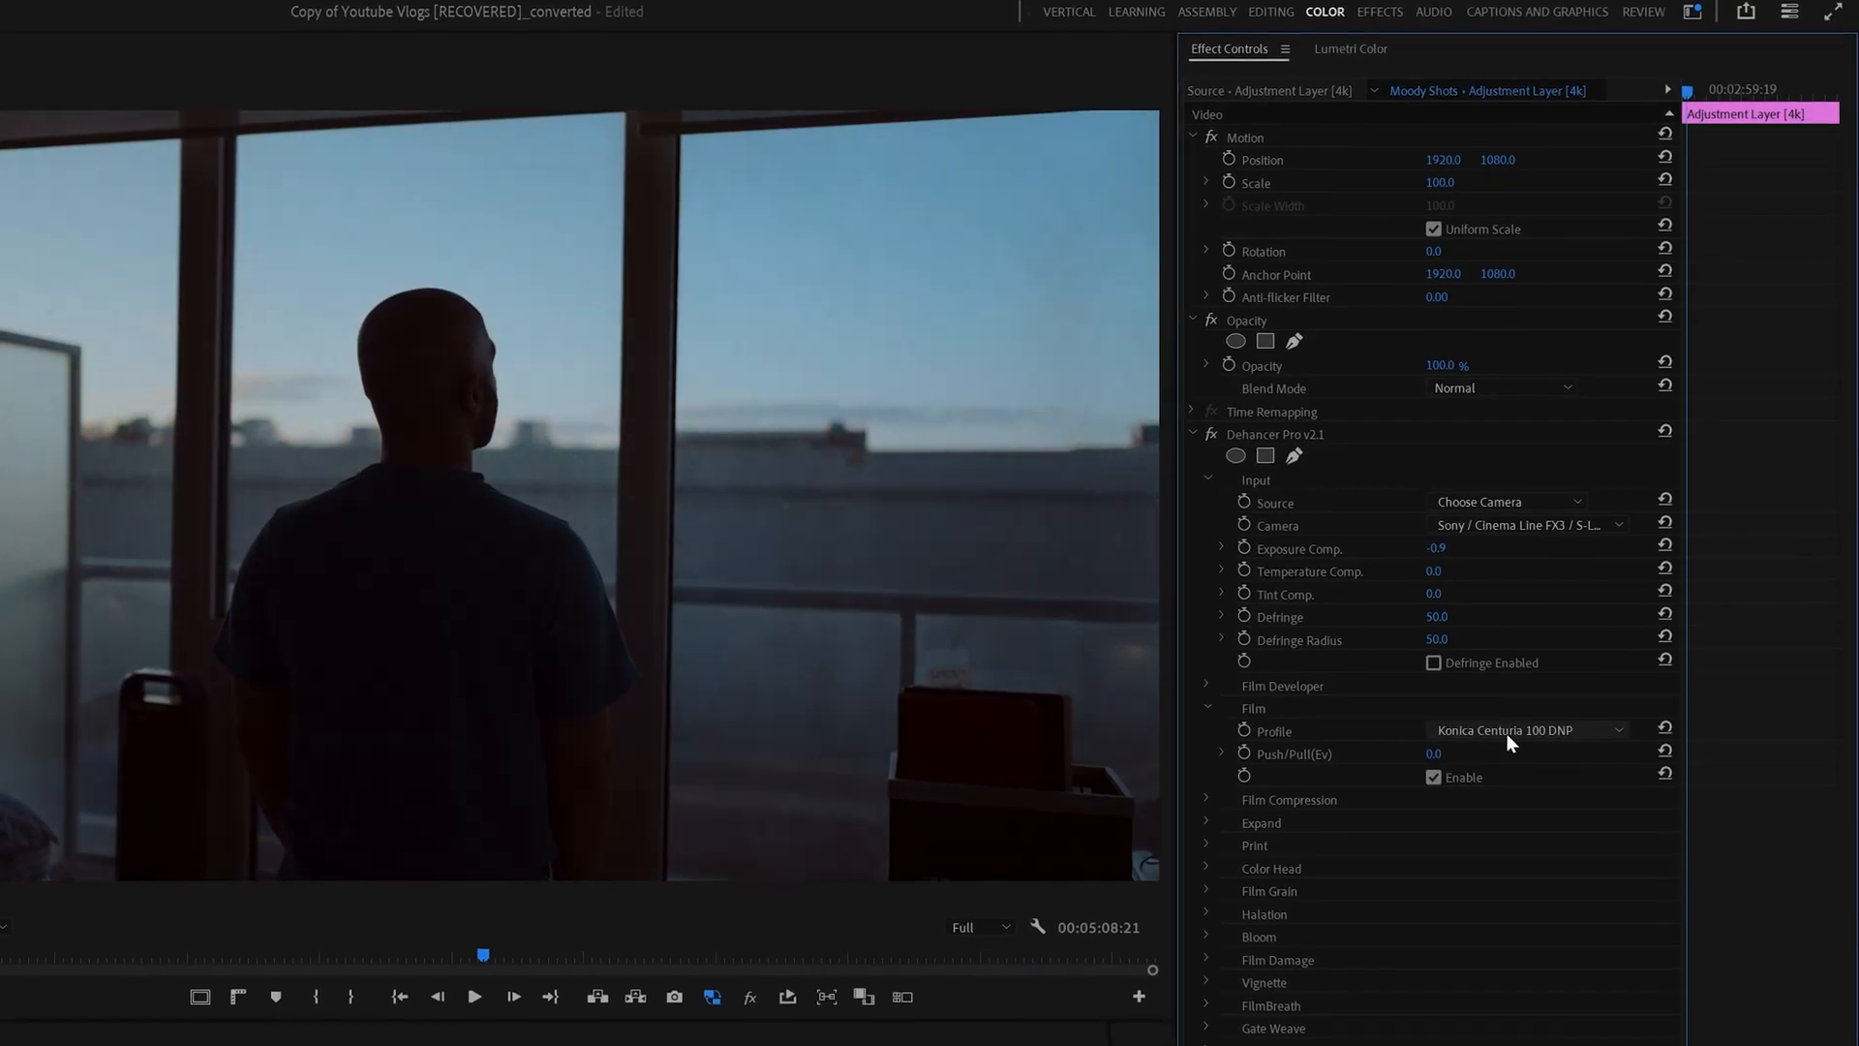
Switch the Dehancer Pro film profile from Konica Centuria 100 DNP to Lomochrome Metropolis XR.
{"action": "left_click", "coordinate": [1522, 729]}
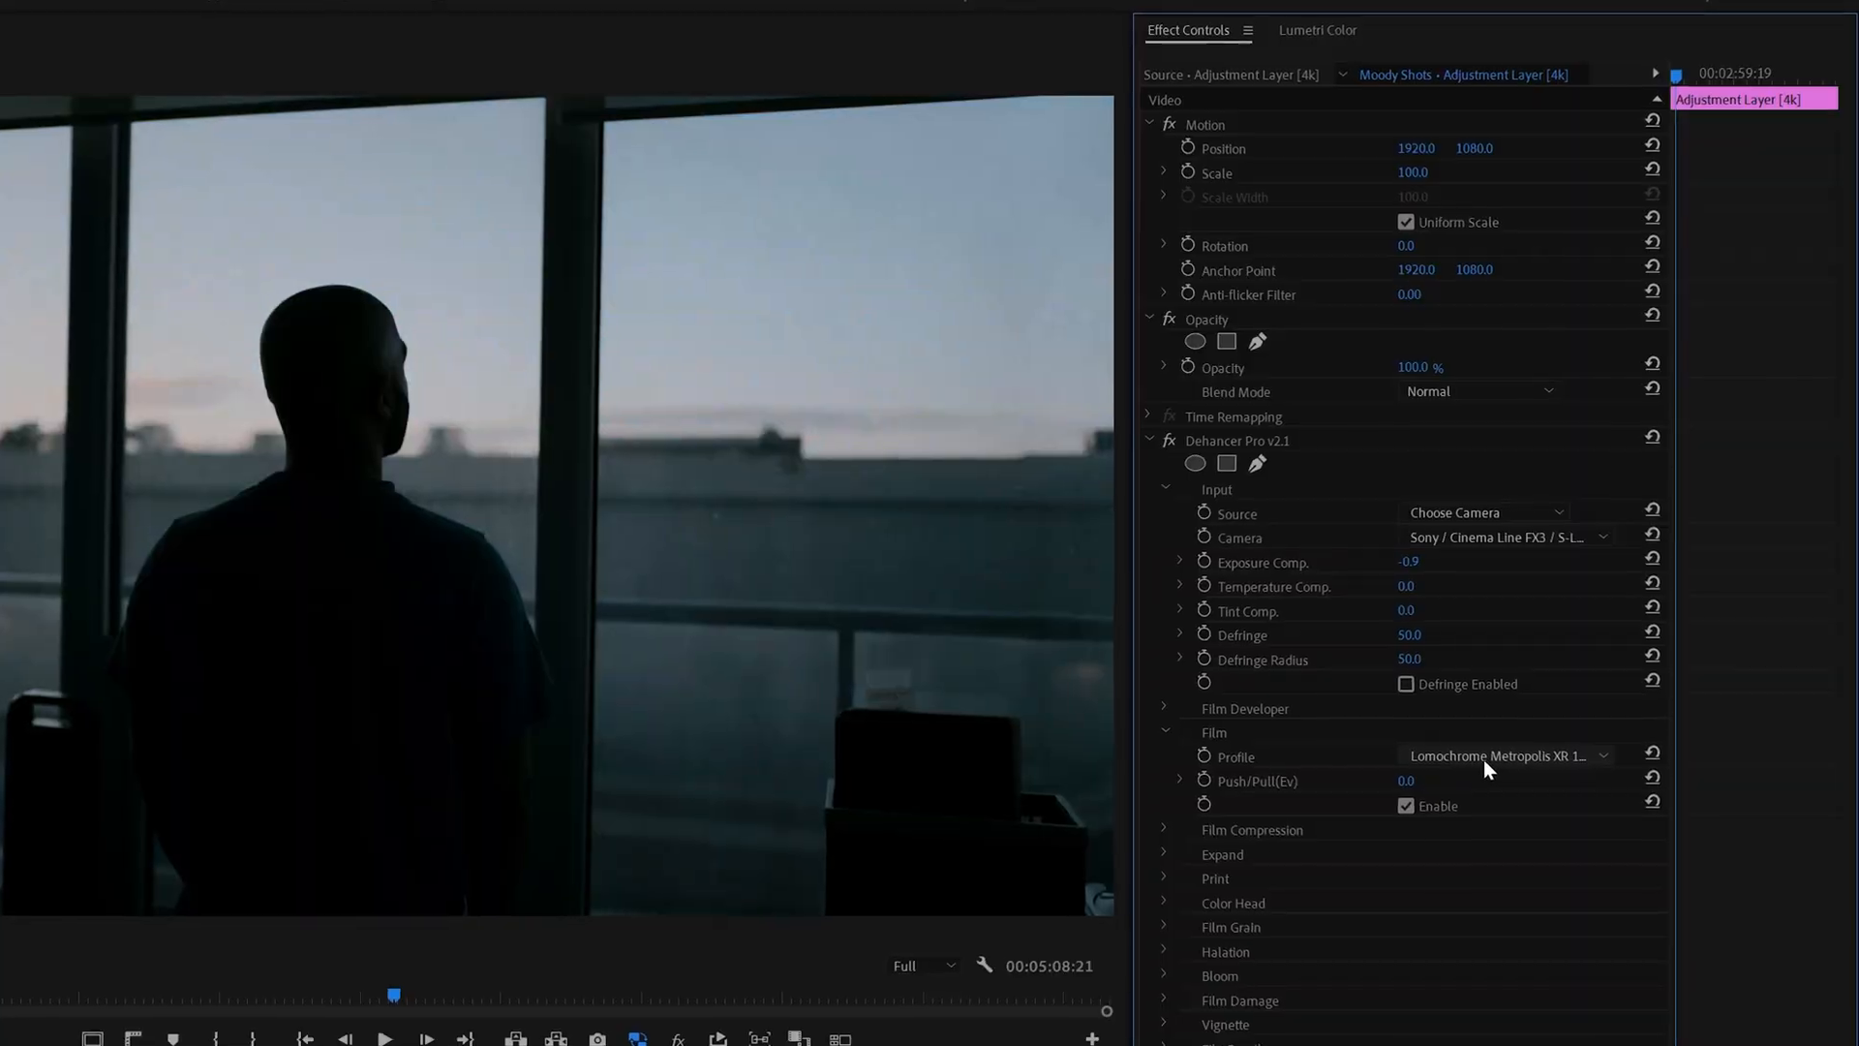
{"action": "key", "text": "alt+tab"}
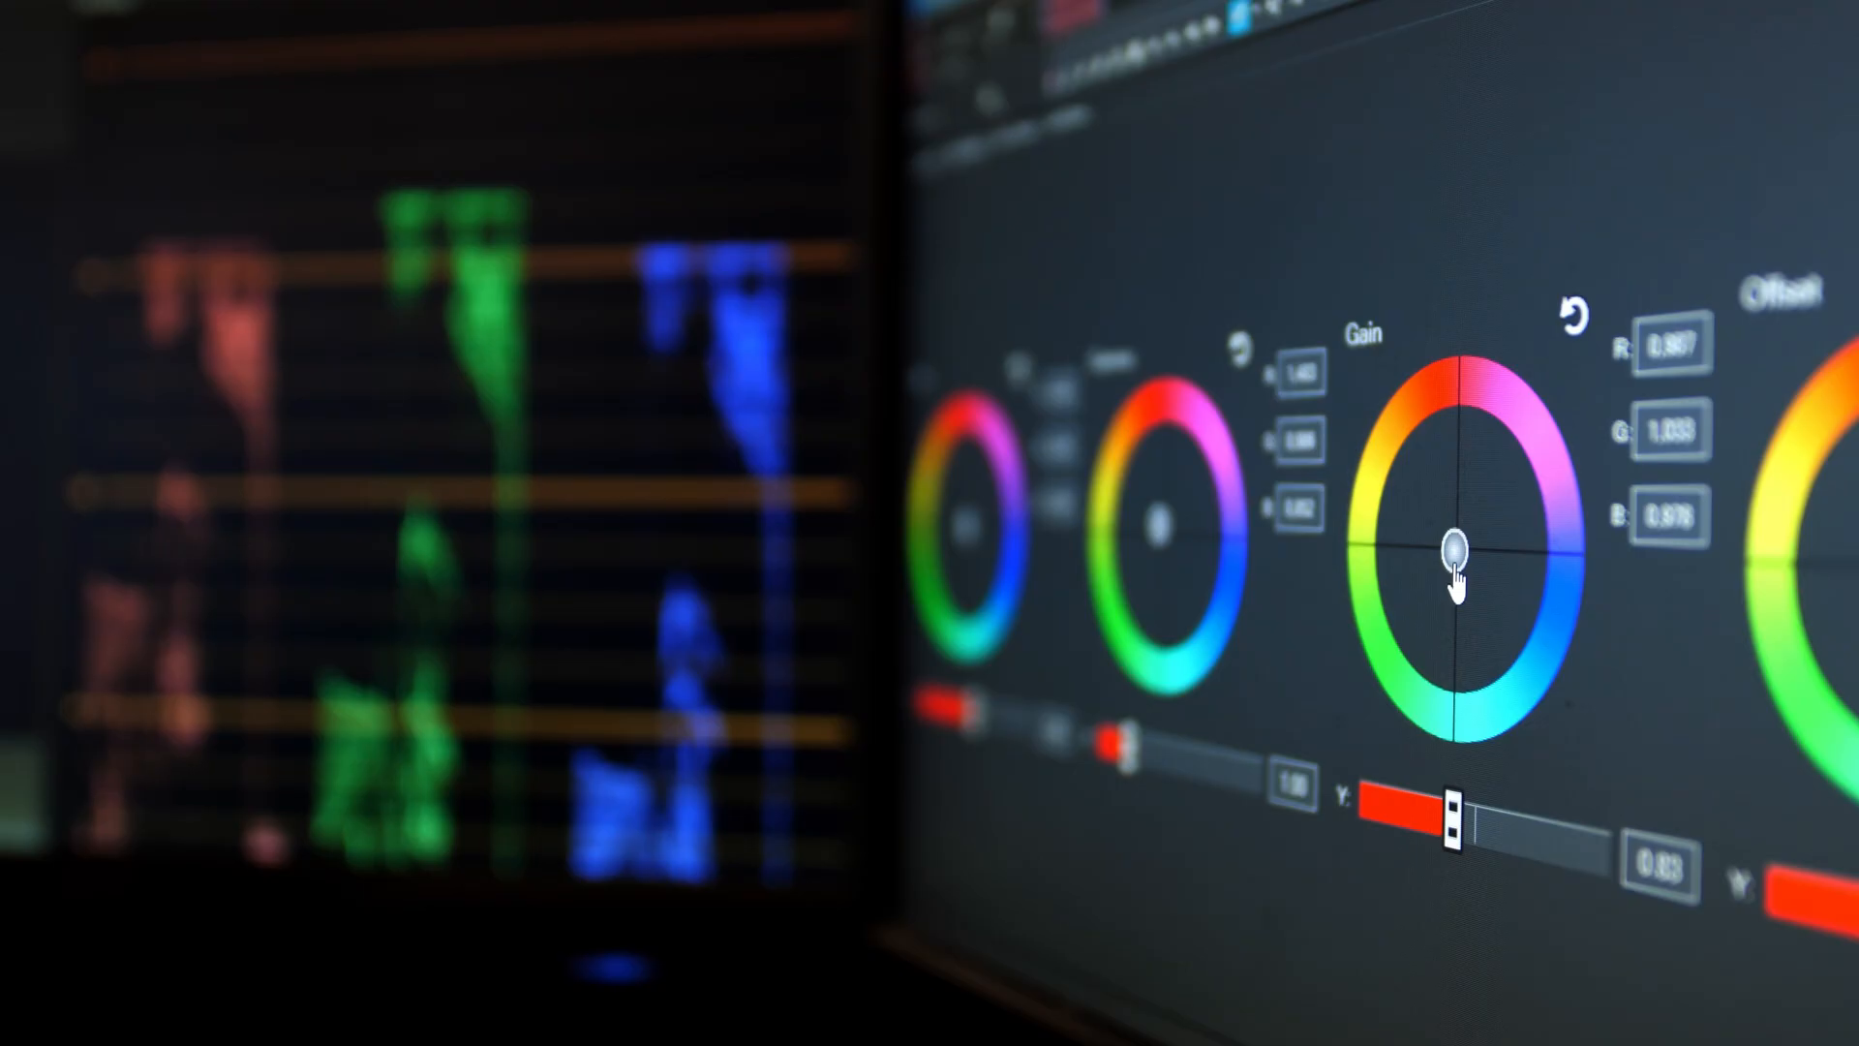
{"action": "left_click", "coordinate": [1570, 310]}
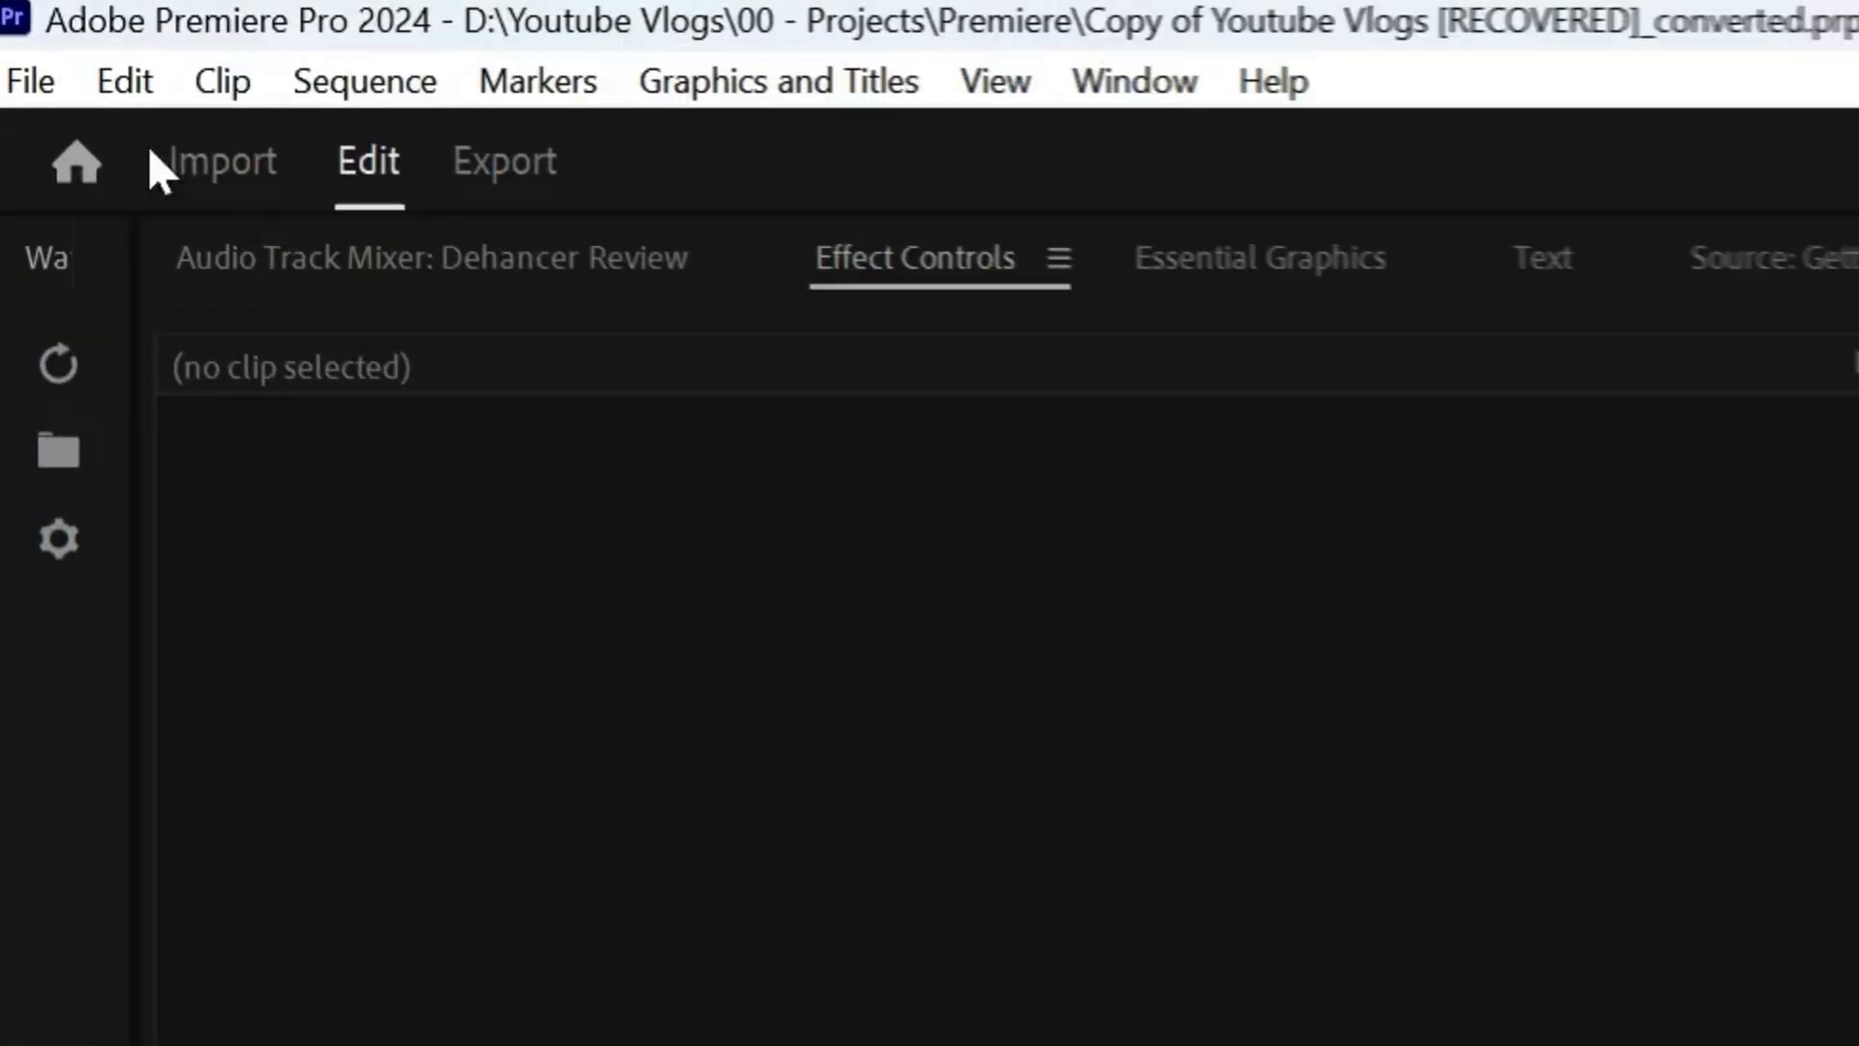
Use the File menu, then show the timeline with the Adjustment Layer [4k] and Rec709 Lut tracks.
{"action": "left_click", "coordinate": [31, 80]}
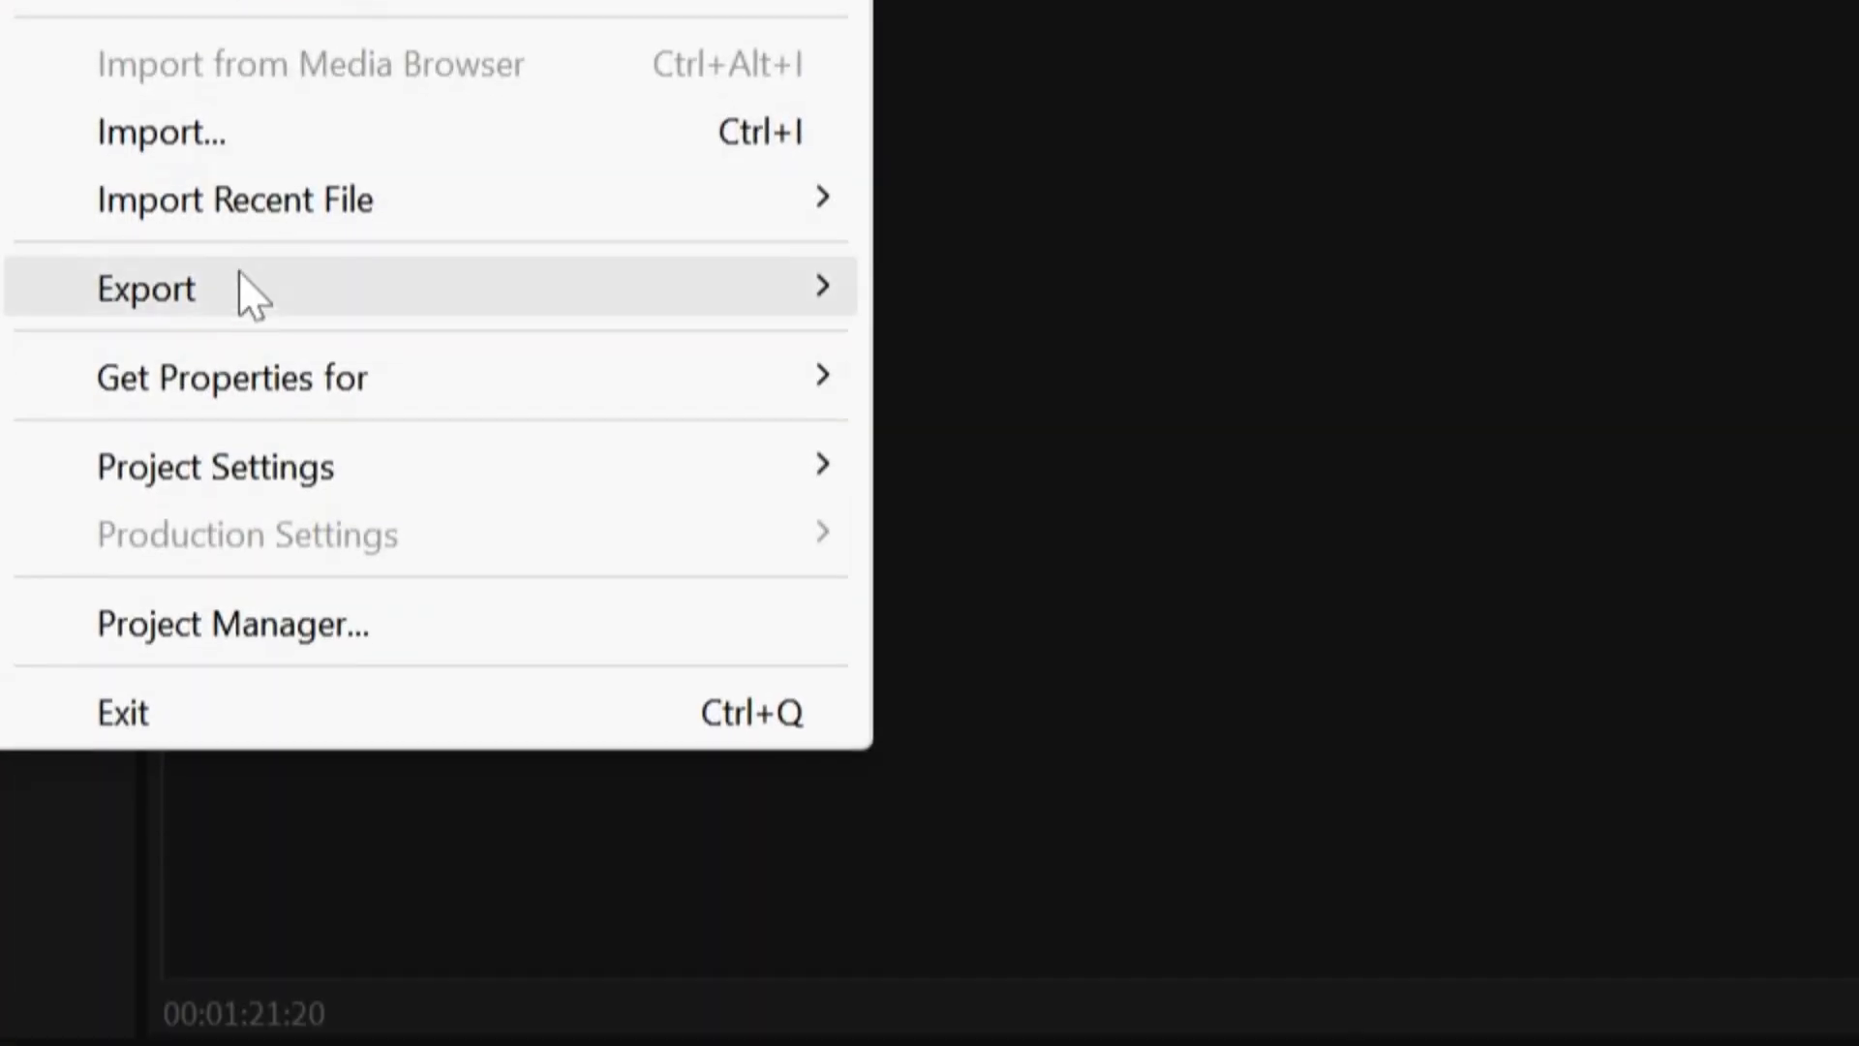
{"action": "left_click", "coordinate": [145, 287]}
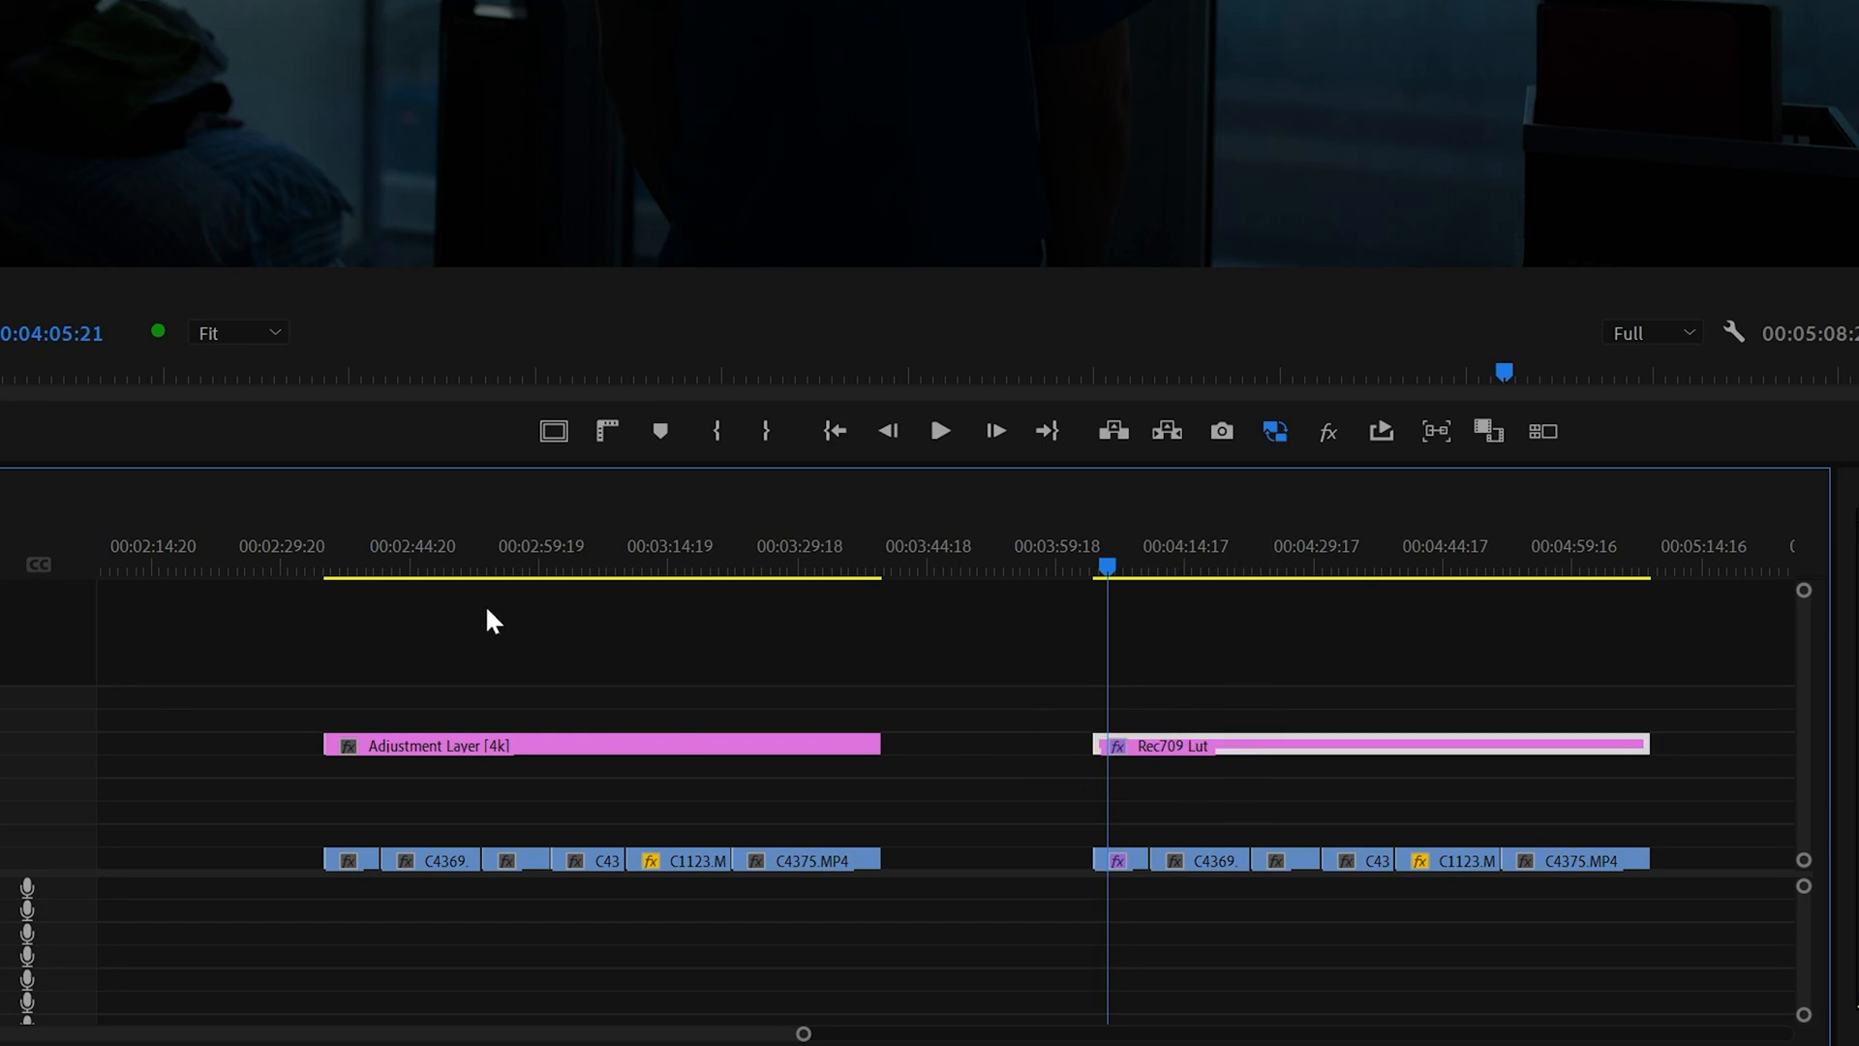
Set the adjustment layer's Dehancer input to Choose Camera: Sony Cinema Line FX3 S-Log3 S-Gamut3.Cine.
{"action": "left_click", "coordinate": [342, 569]}
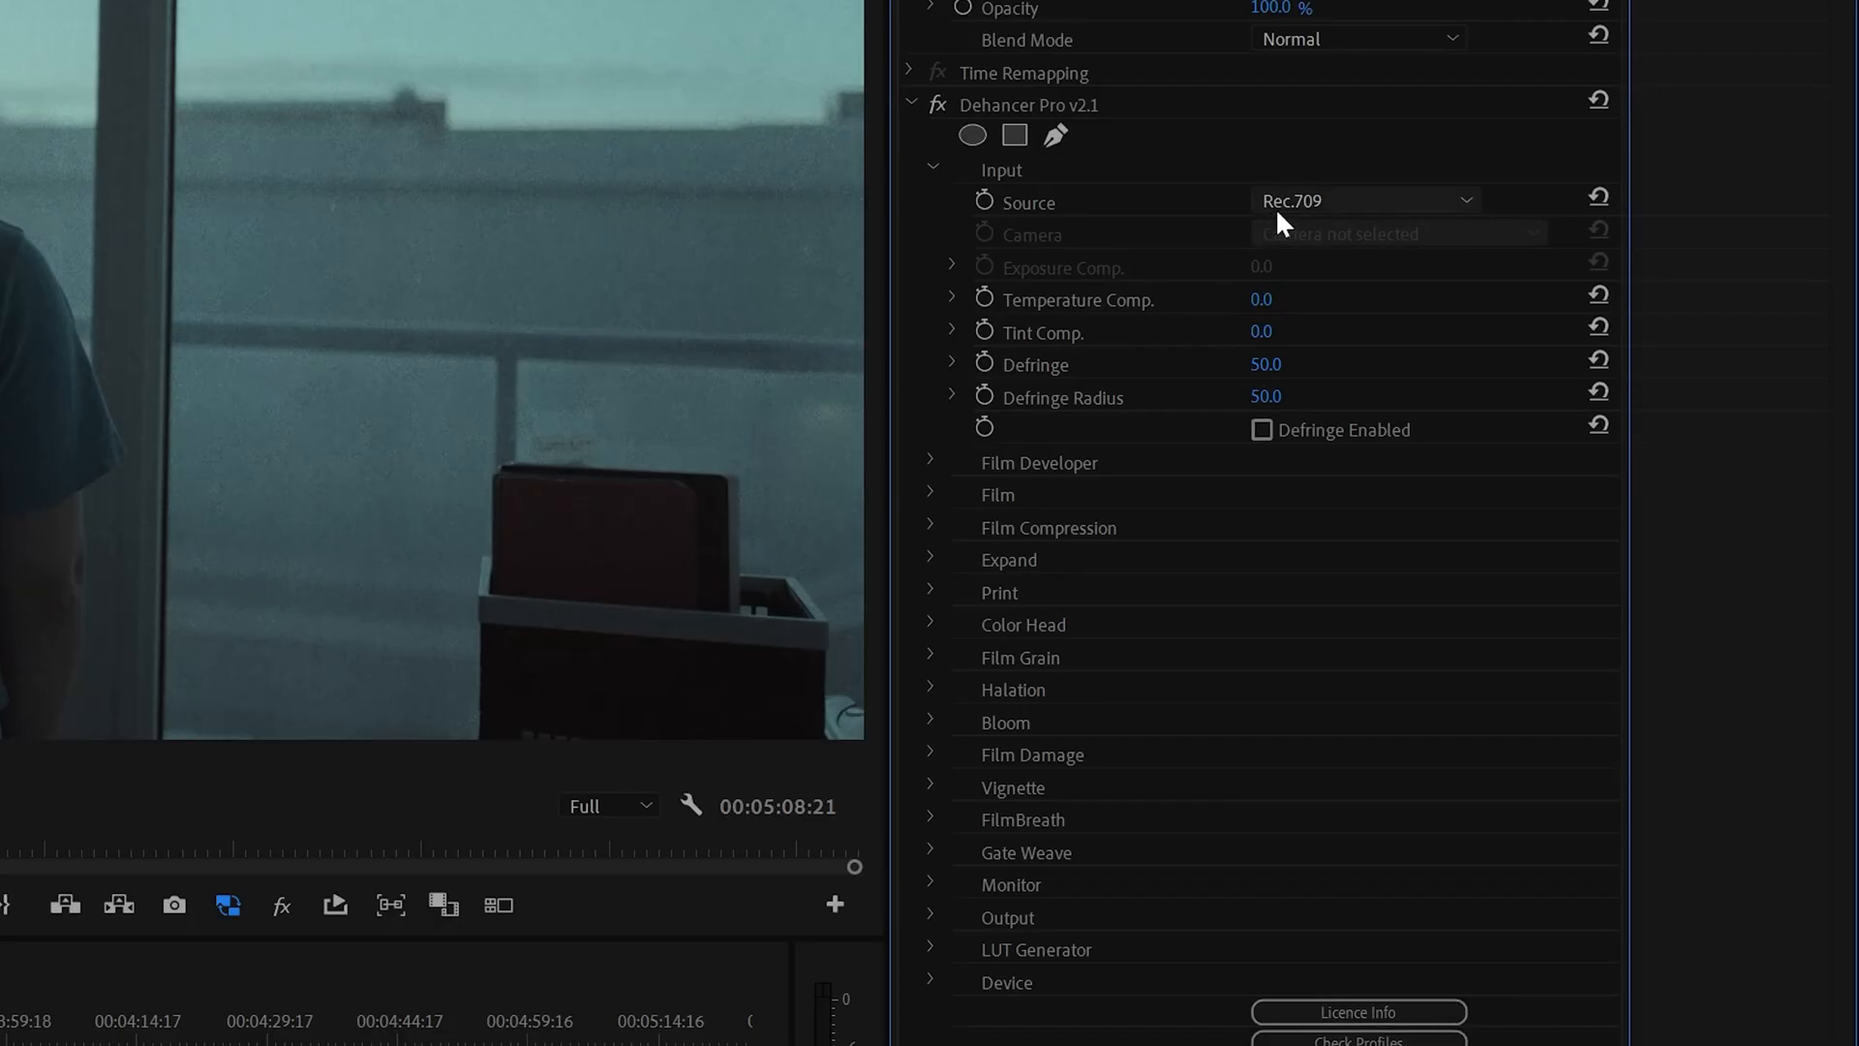
{"action": "mouse_move", "coordinate": [1346, 205]}
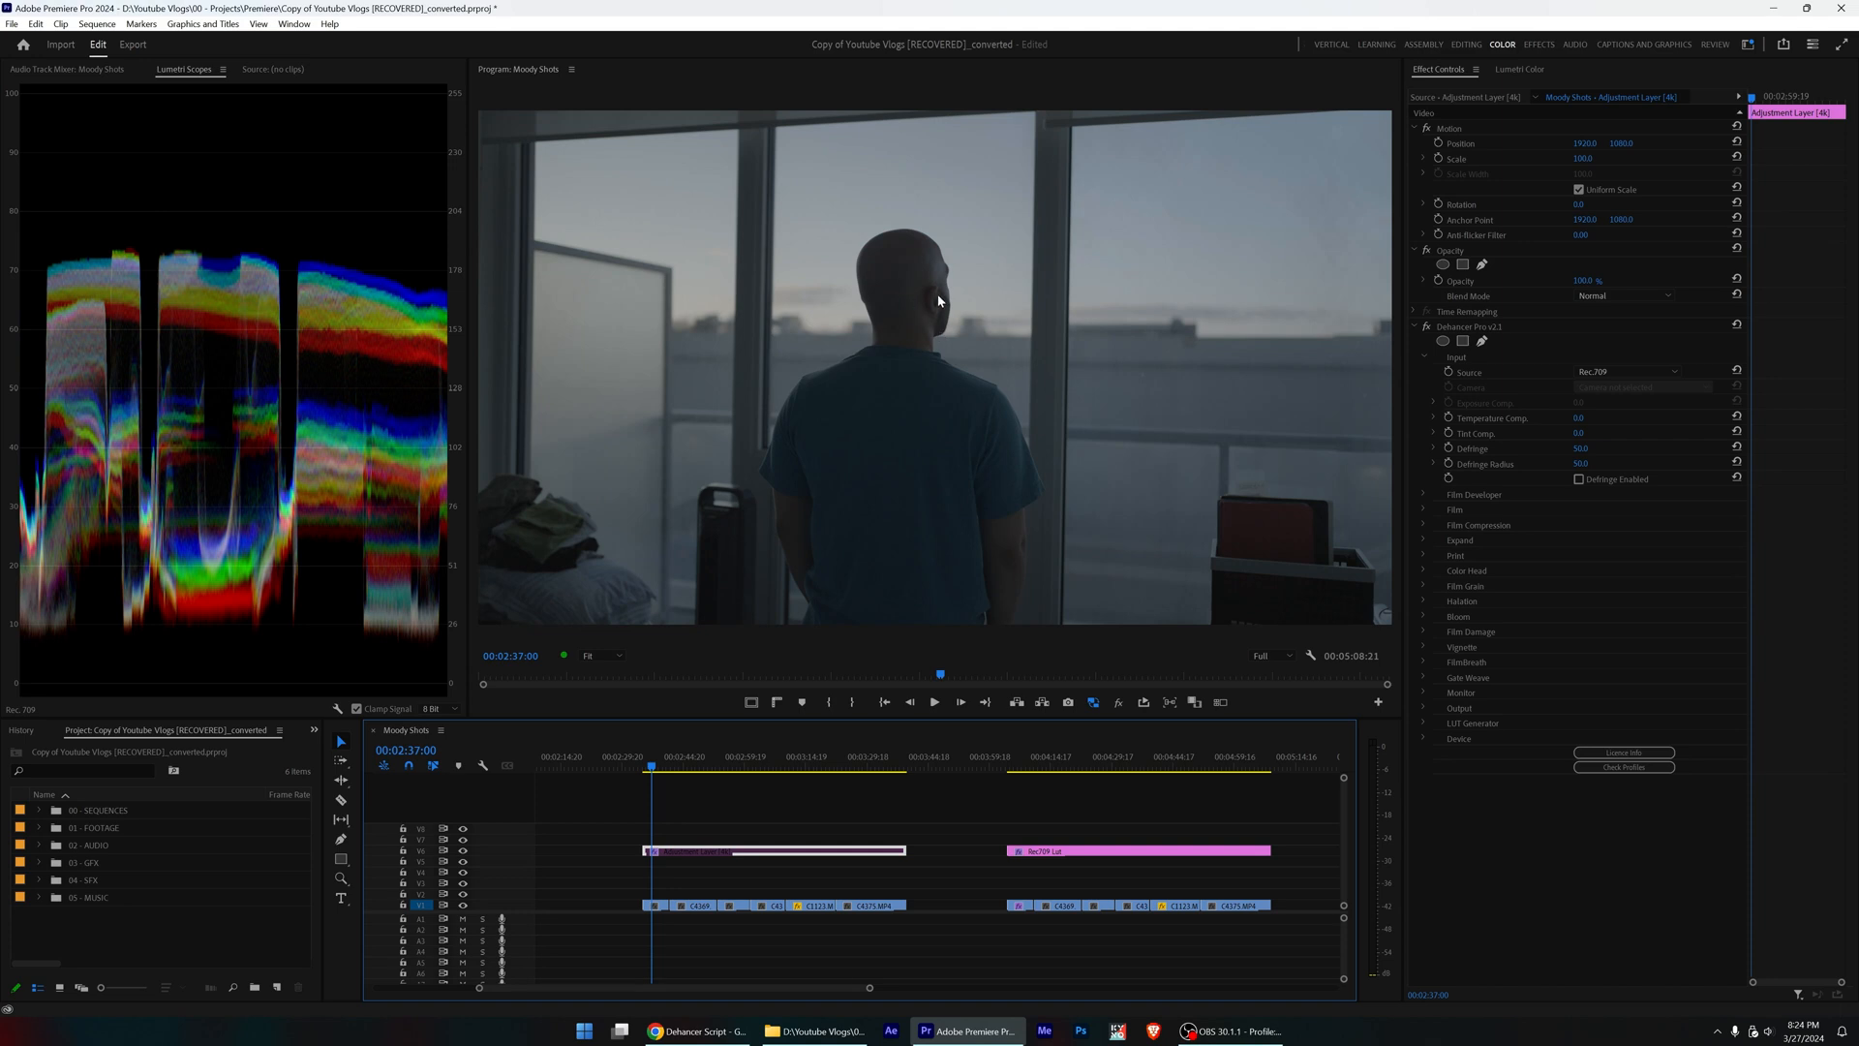
{"action": "left_click", "coordinate": [1646, 371]}
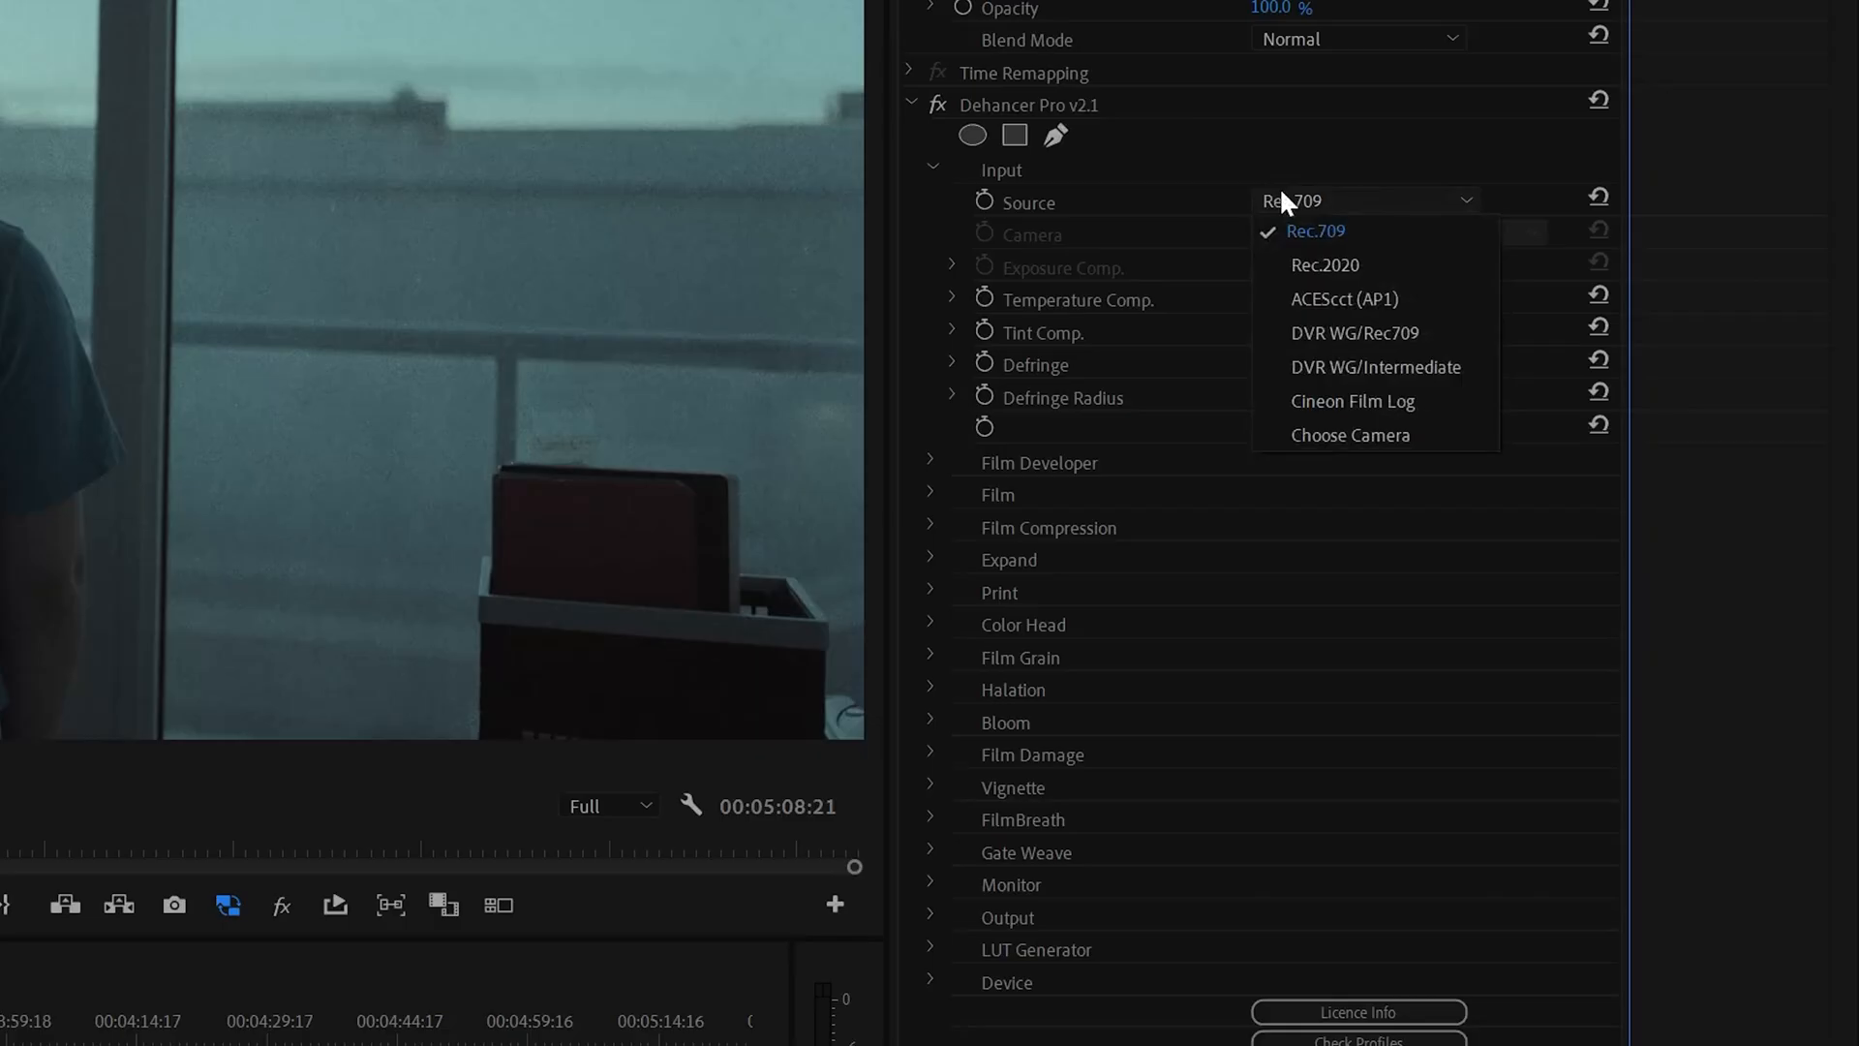
{"action": "left_click", "coordinate": [1348, 435]}
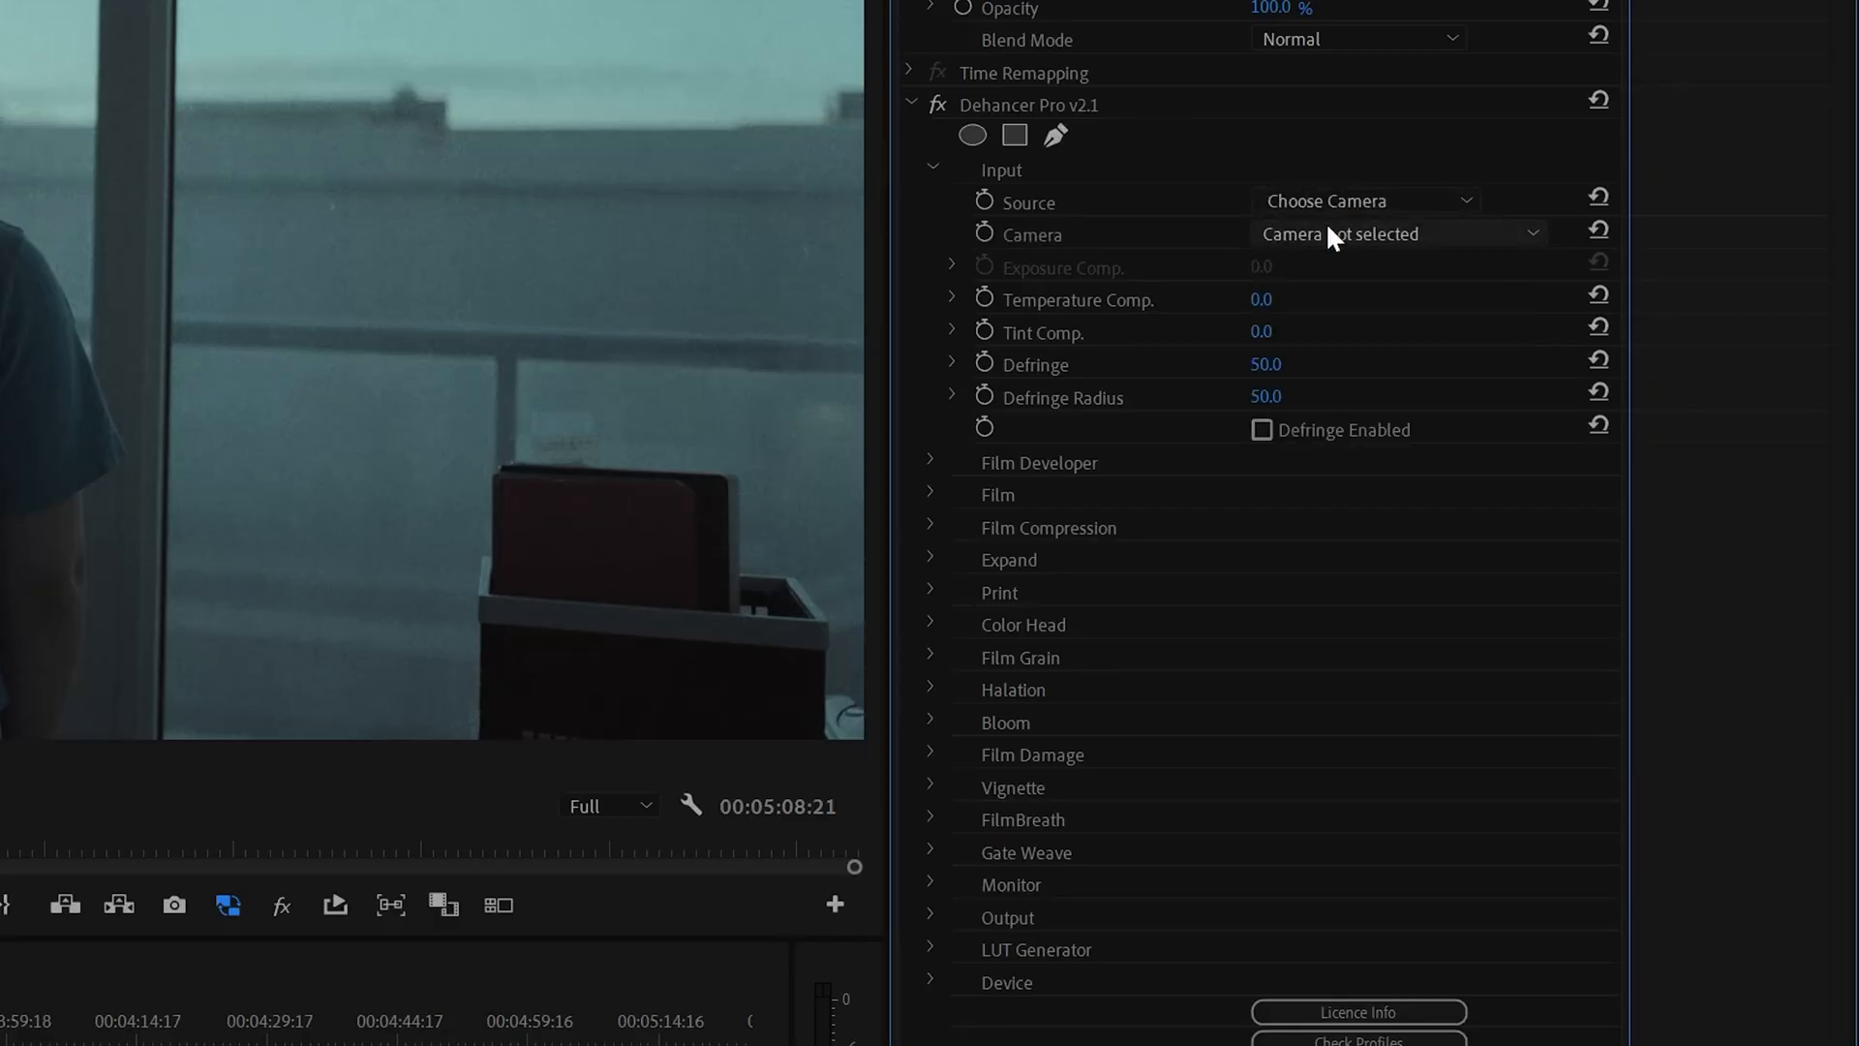
{"action": "left_click", "coordinate": [1399, 234]}
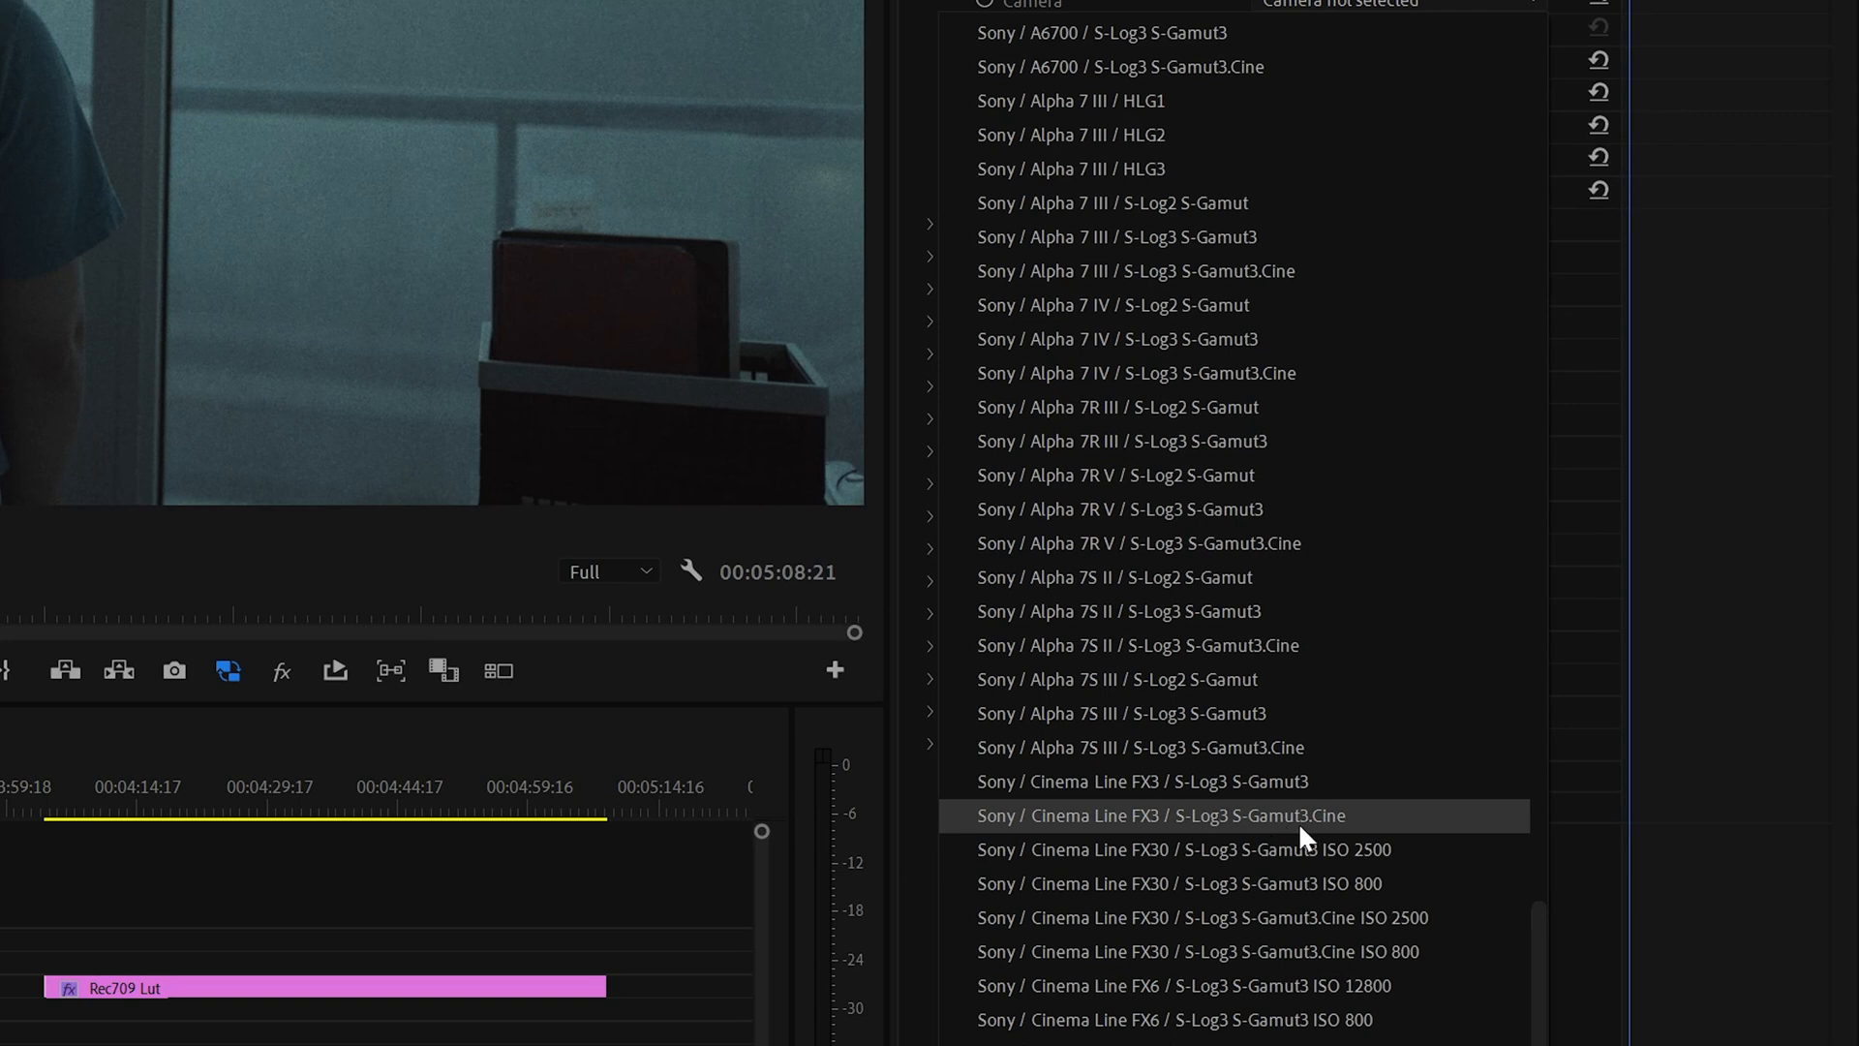
{"action": "mouse_move", "coordinate": [1248, 837]}
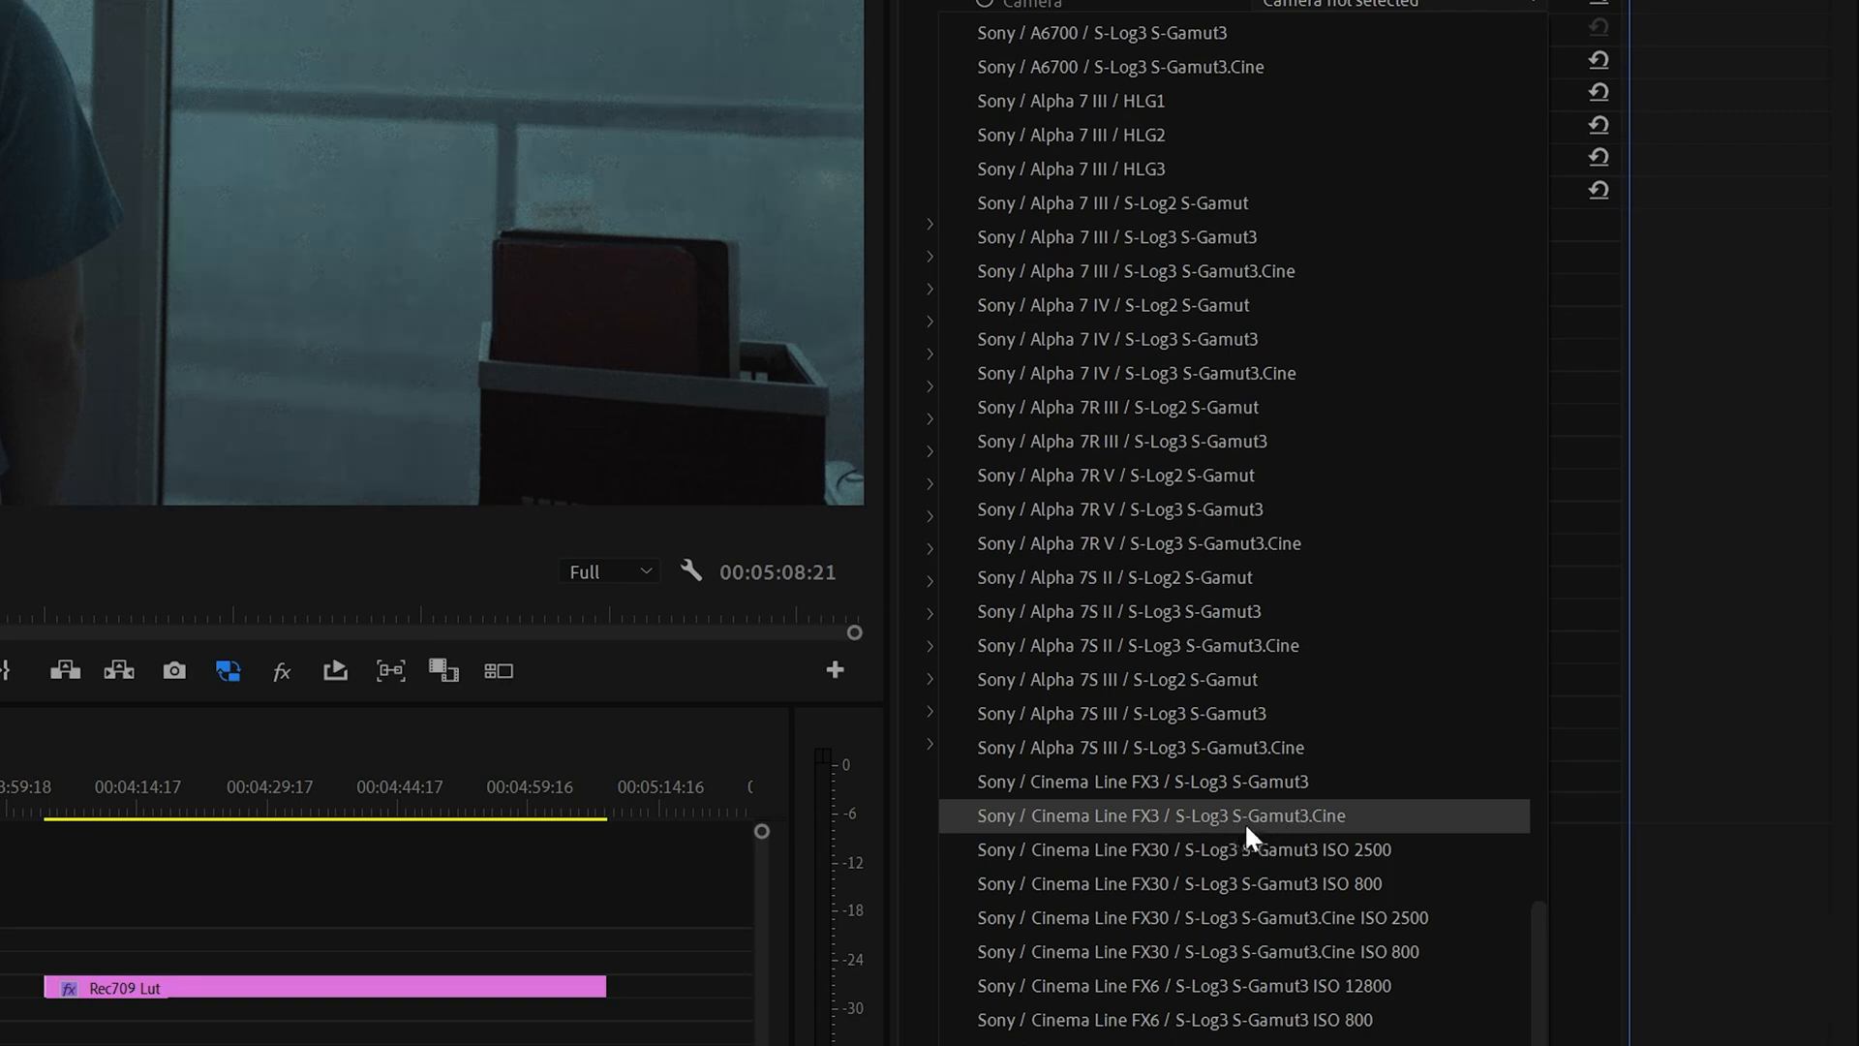
{"action": "left_click", "coordinate": [1160, 814]}
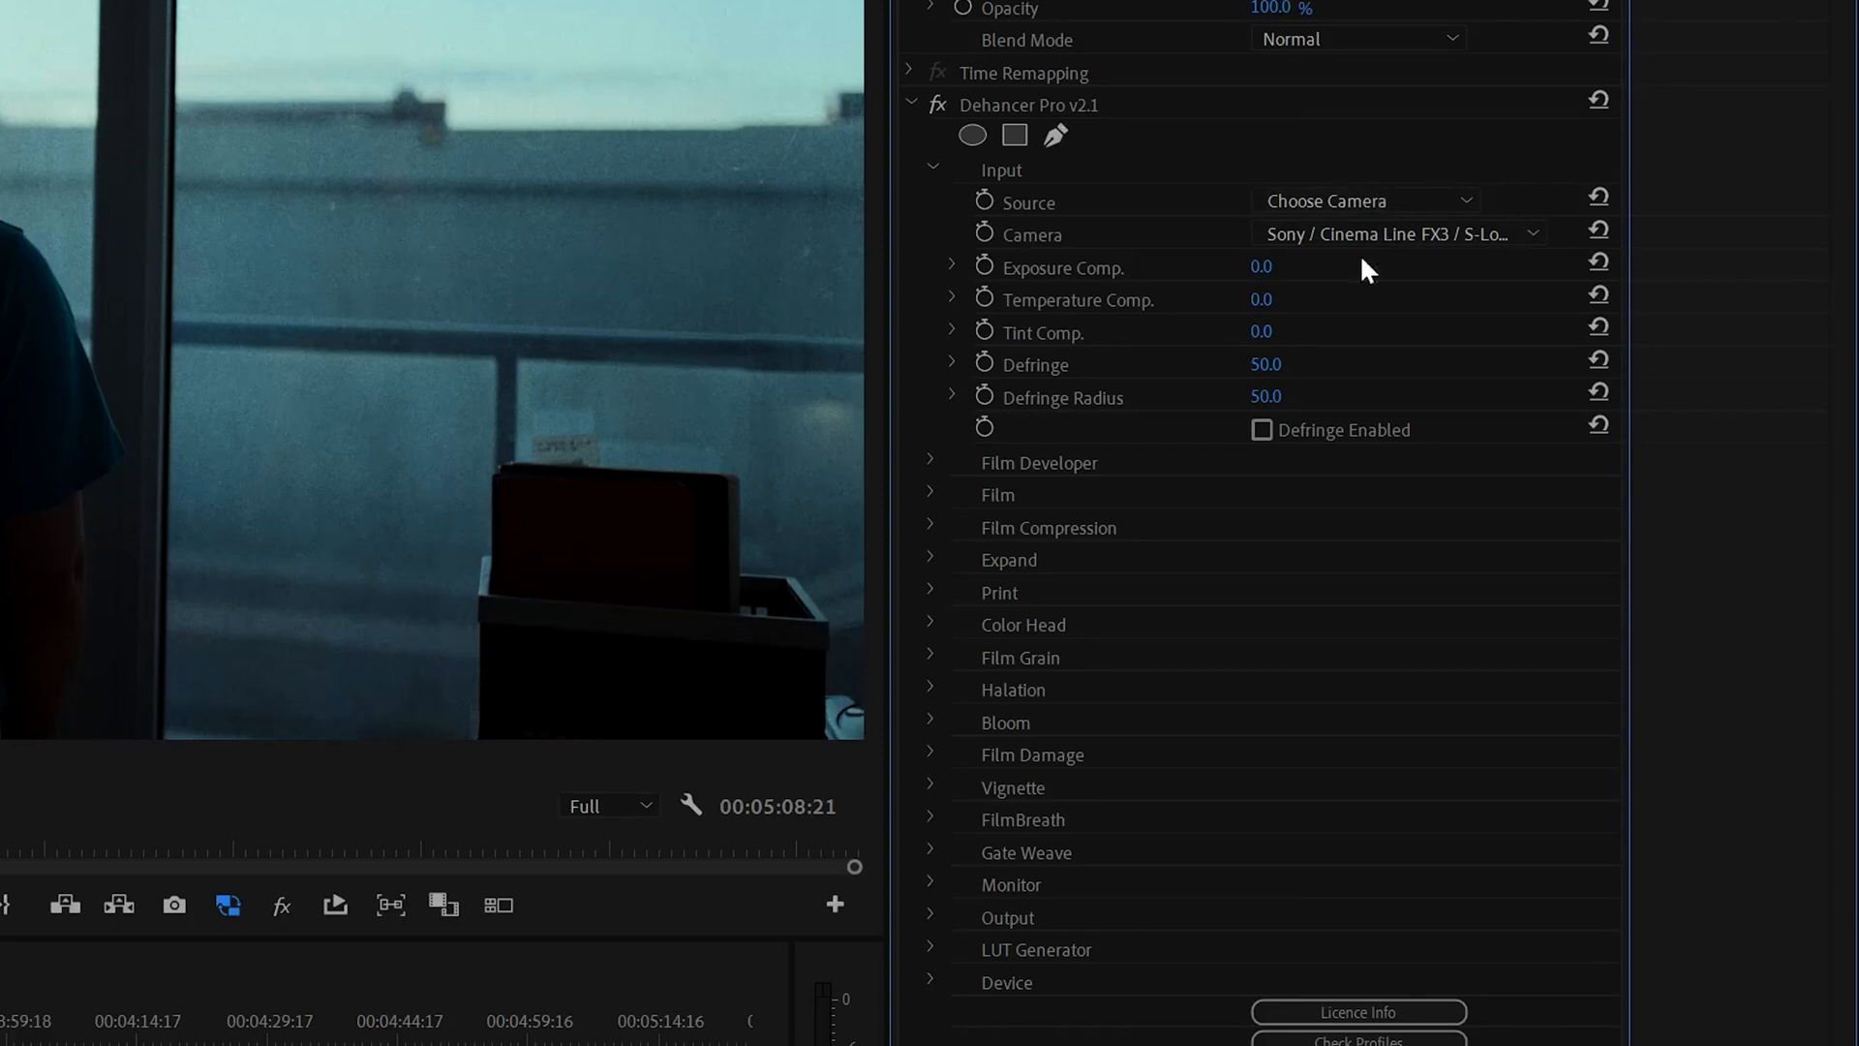
{"action": "mouse_move", "coordinate": [1205, 116]}
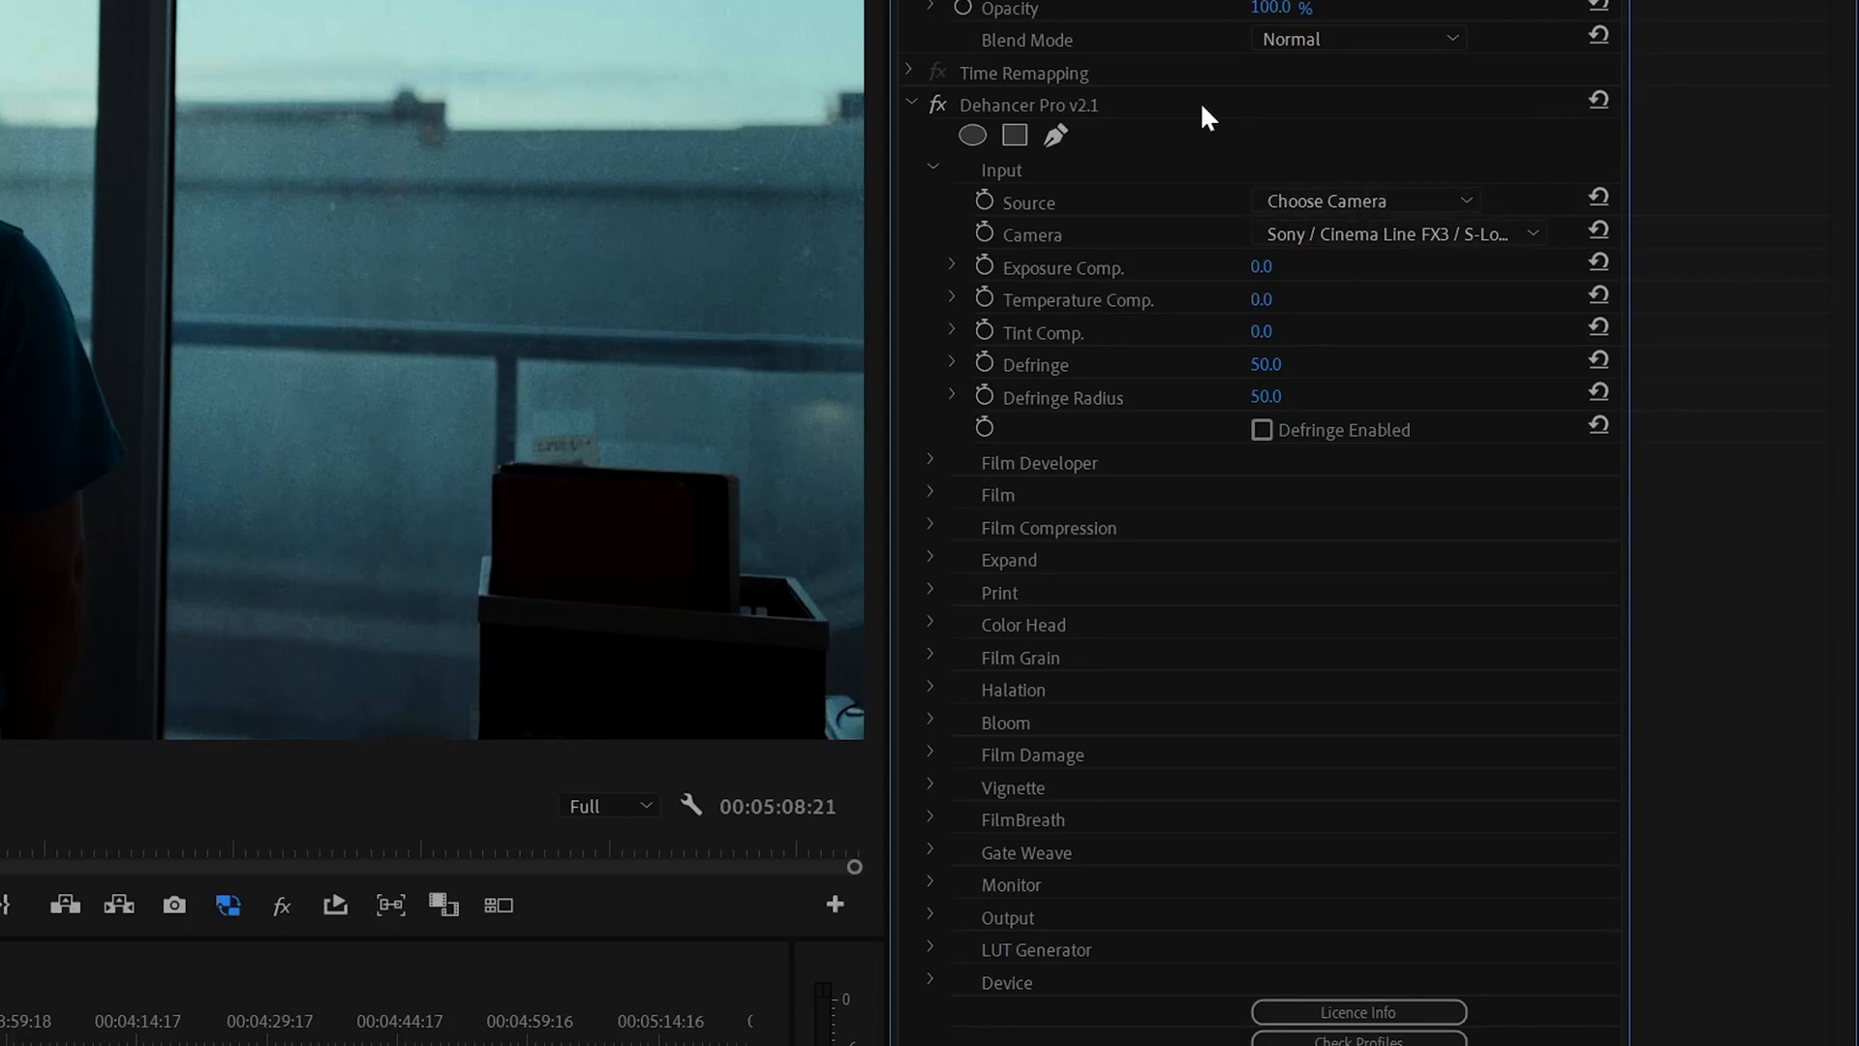
{"action": "right_click", "coordinate": [1028, 105]}
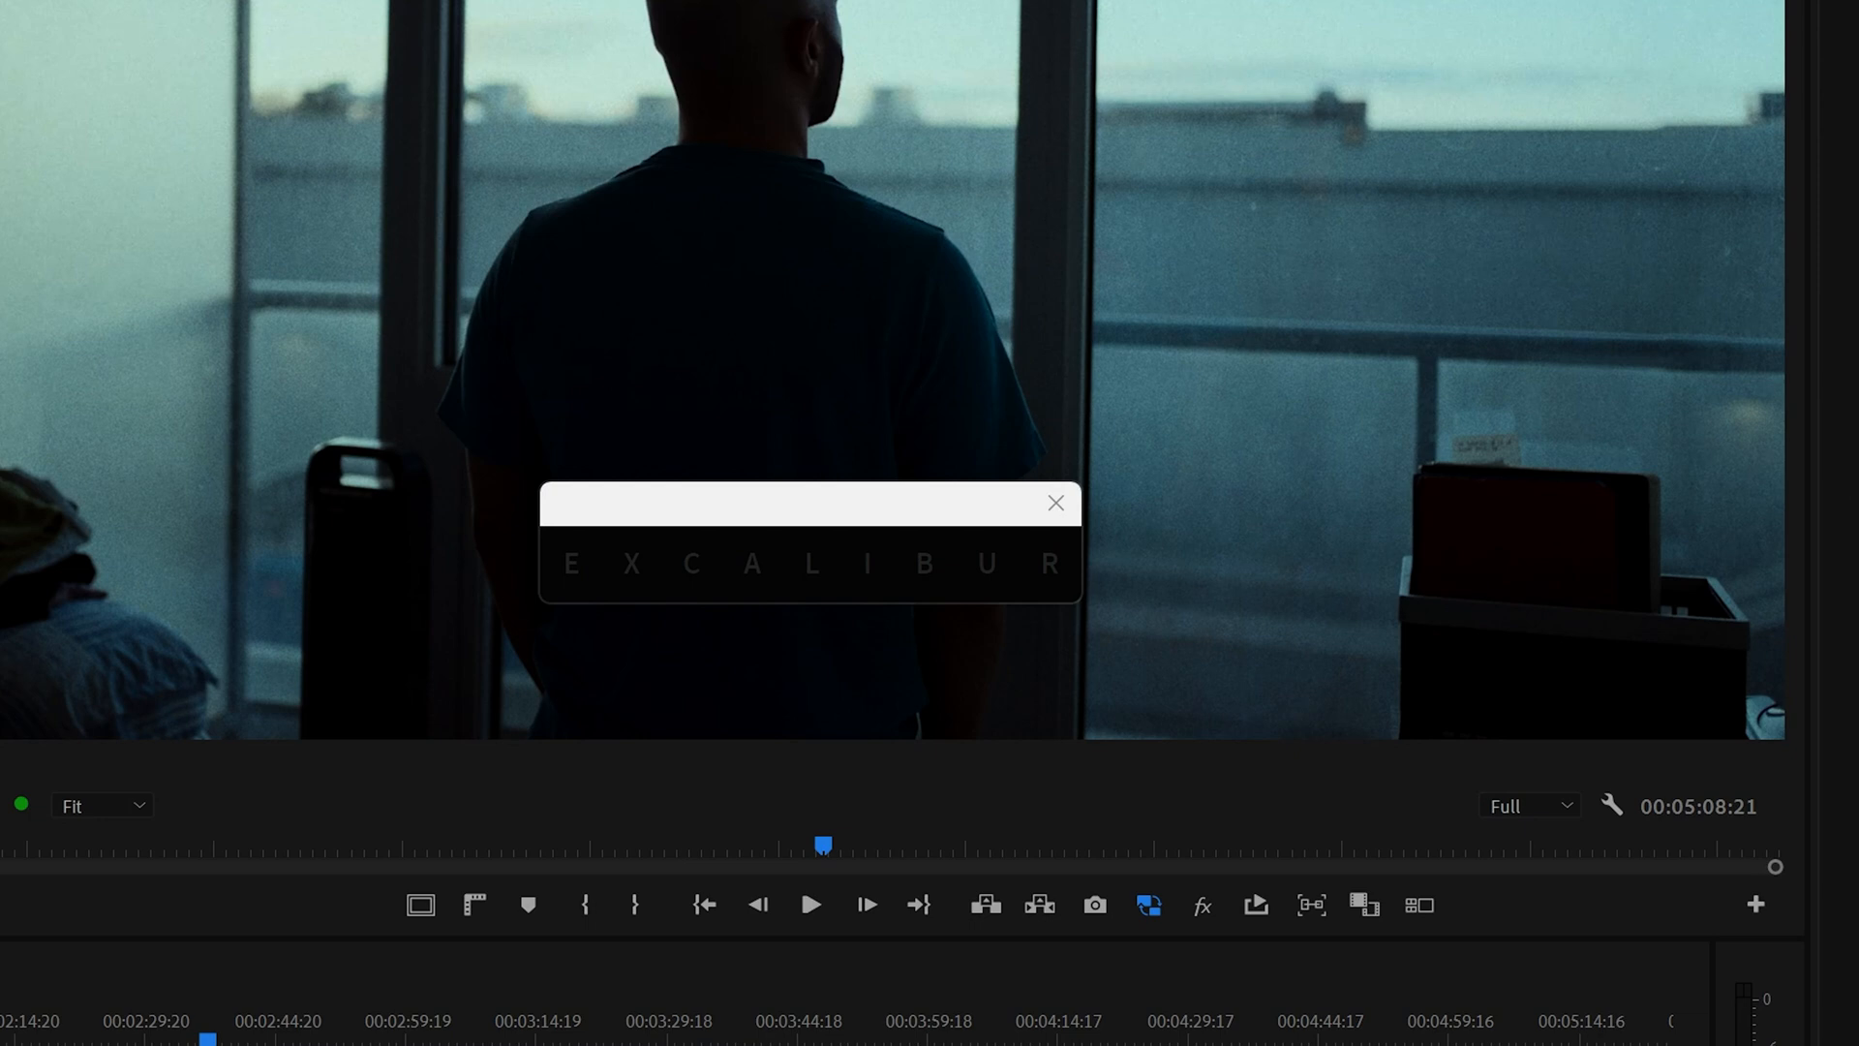
{"action": "type", "text": "dehanc"}
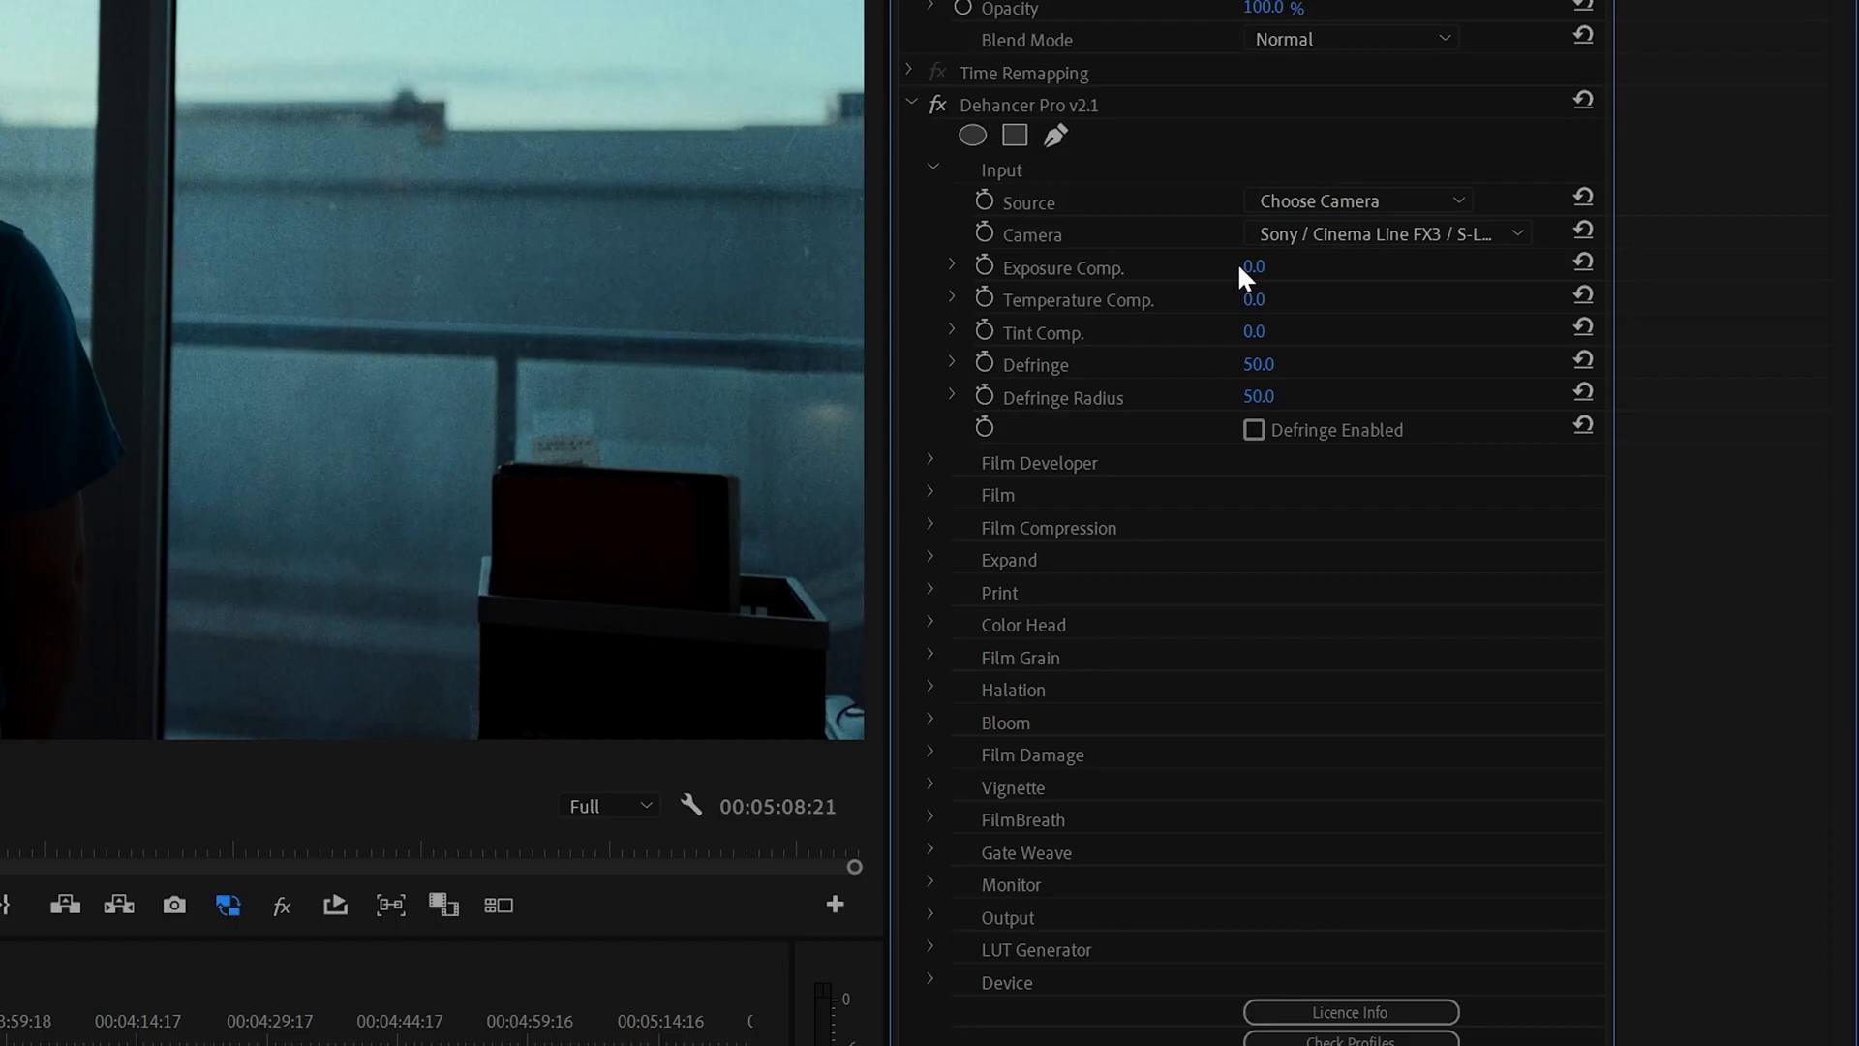
{"action": "mouse_move", "coordinate": [1014, 397]}
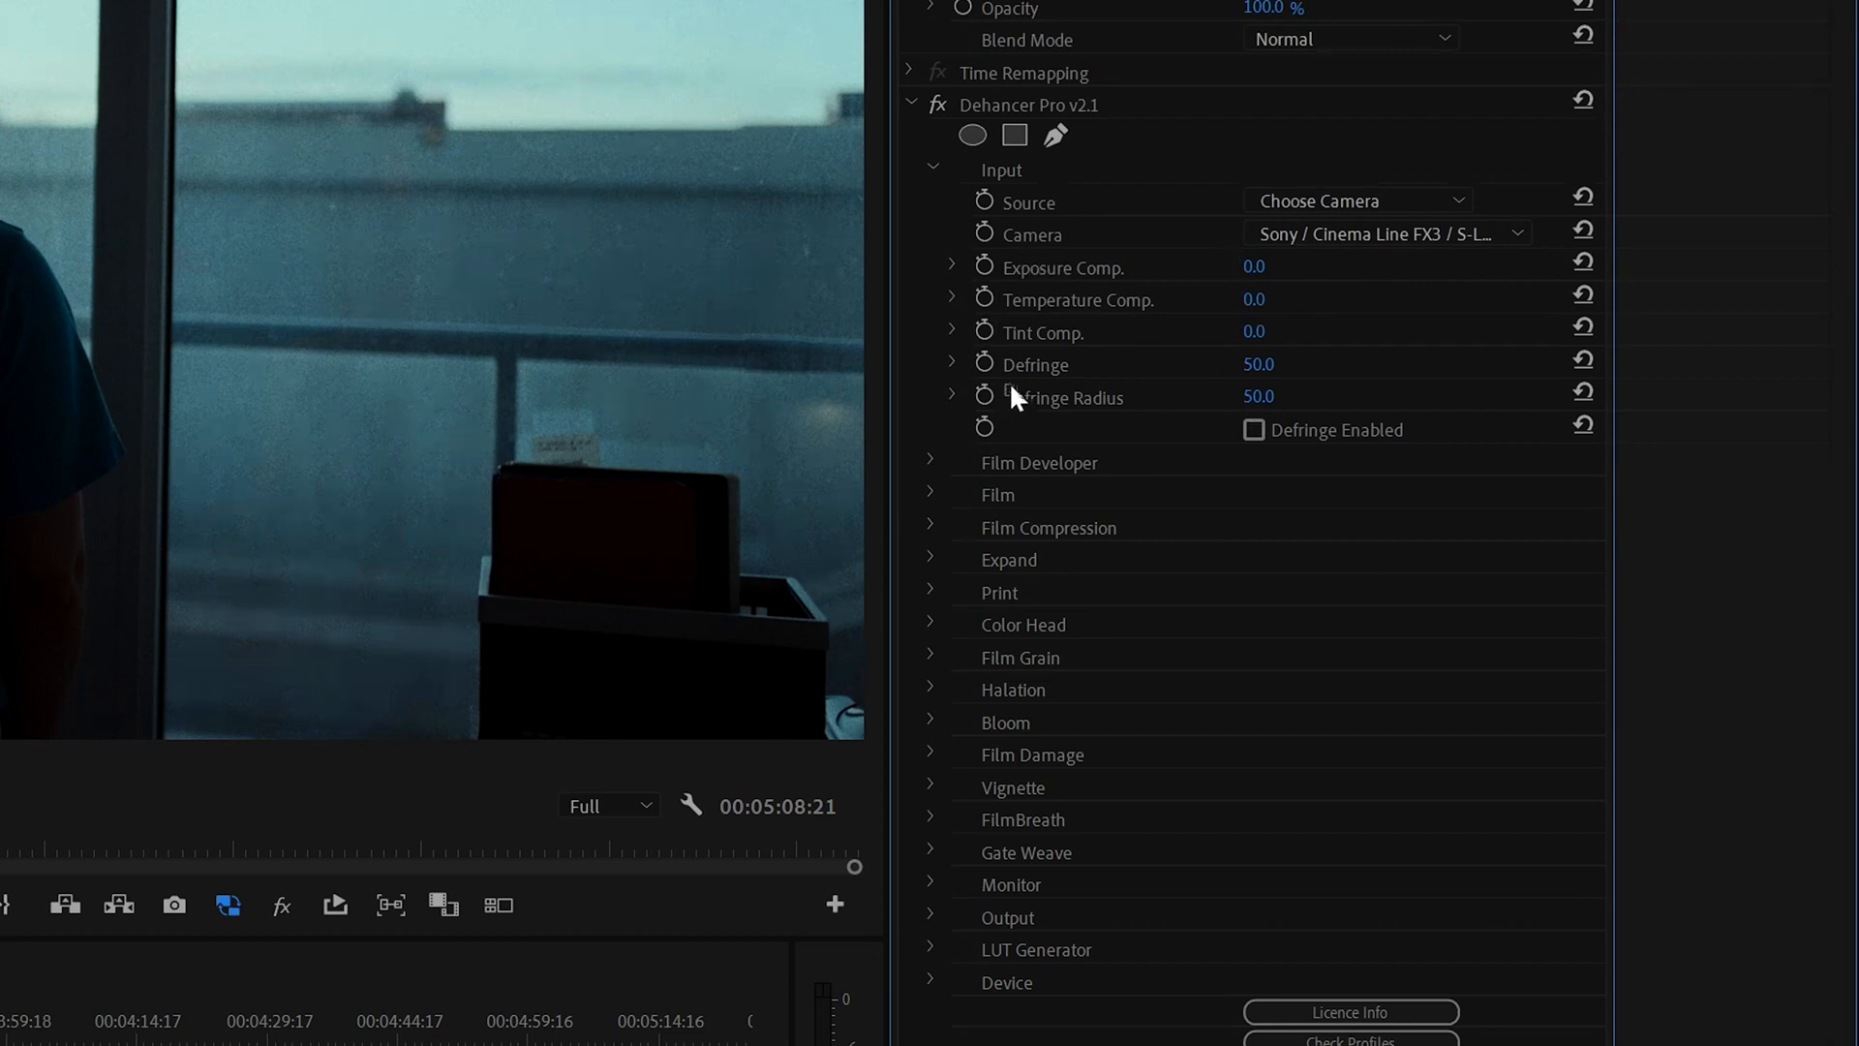
{"action": "mouse_move", "coordinate": [1025, 734]}
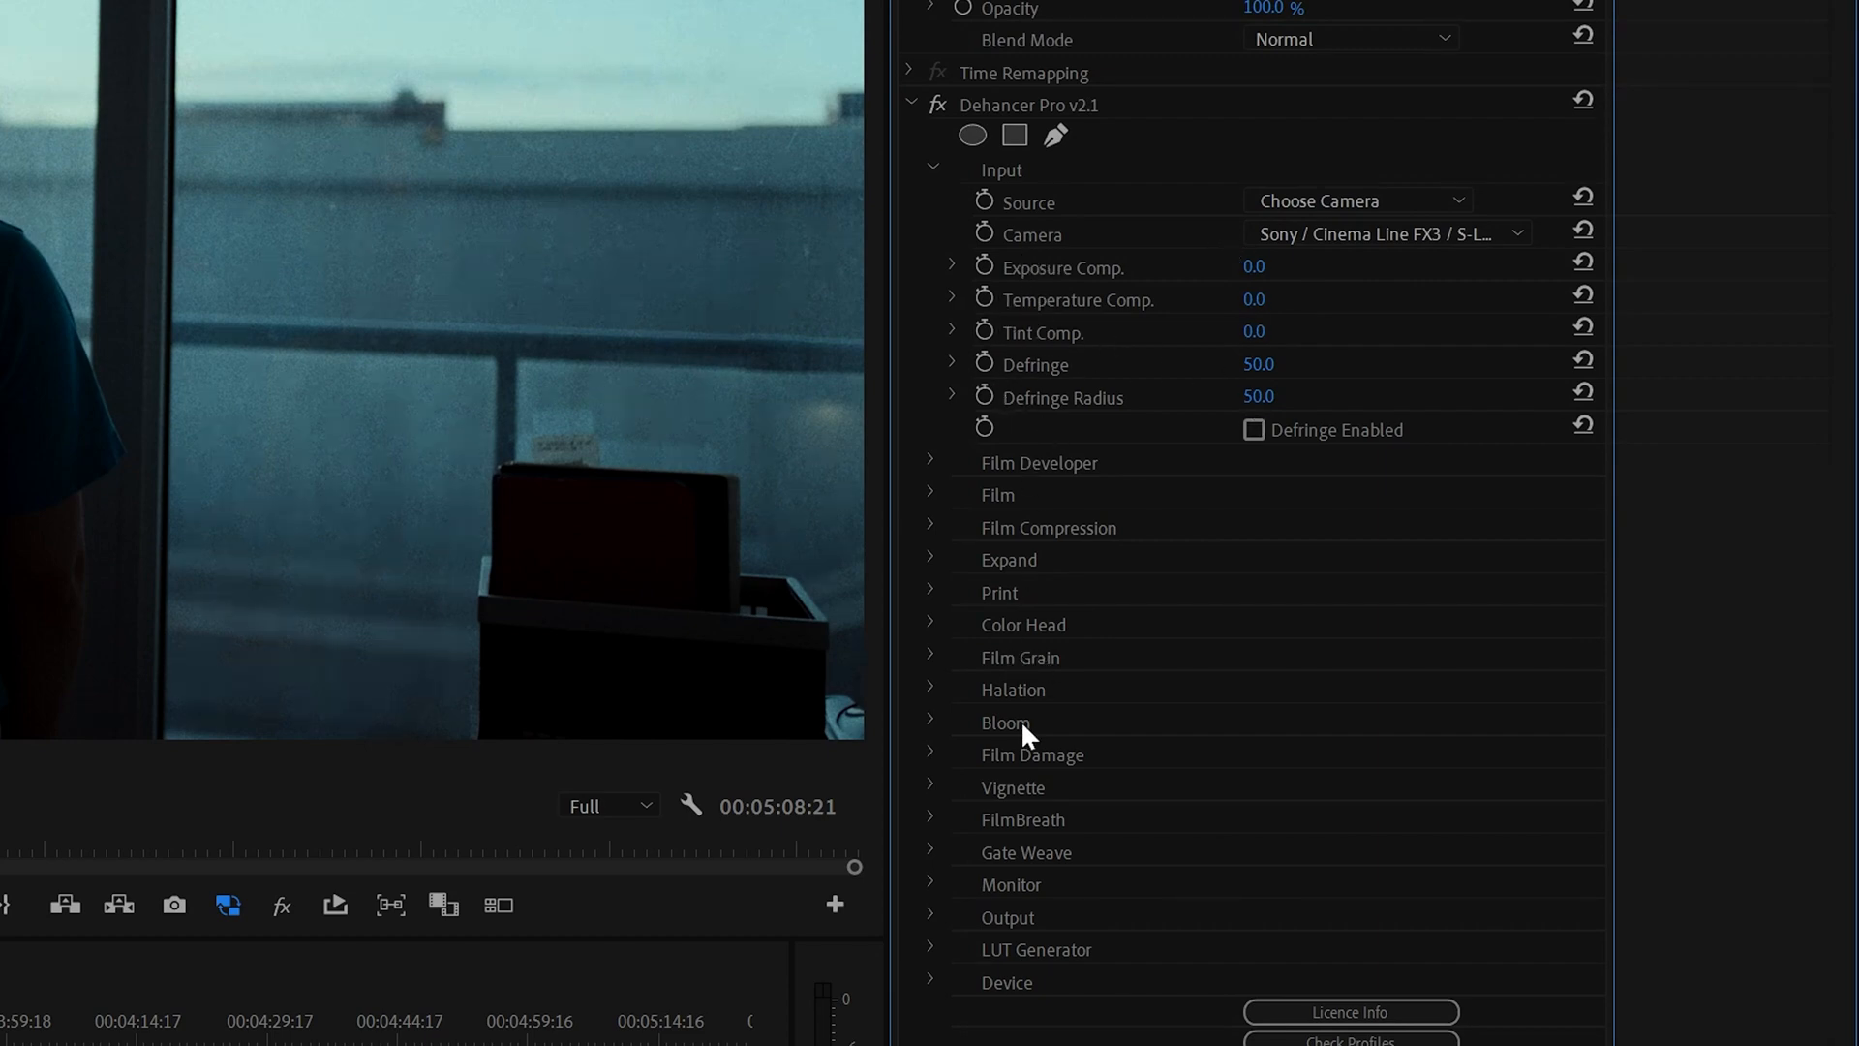